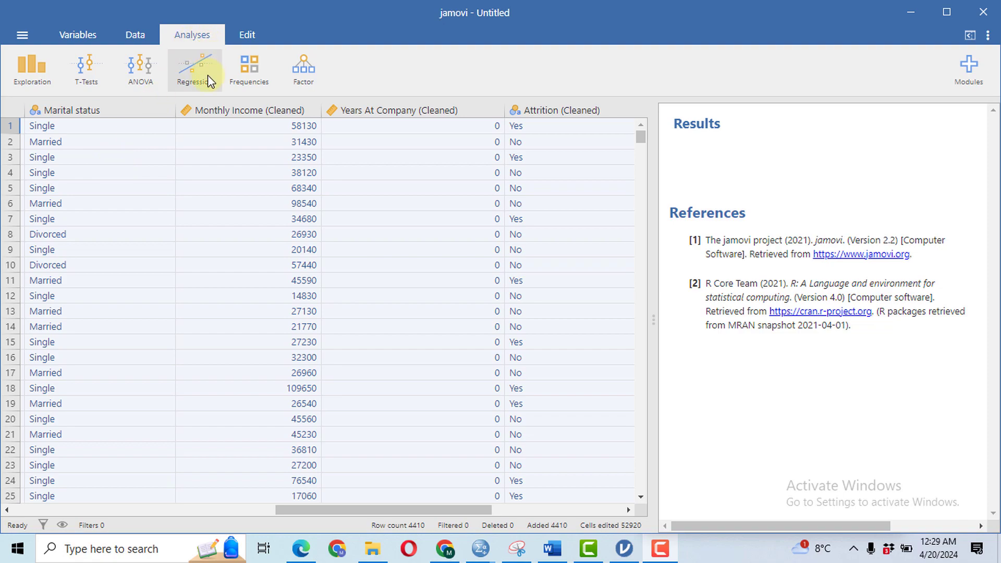
pyautogui.moveTo(223, 78)
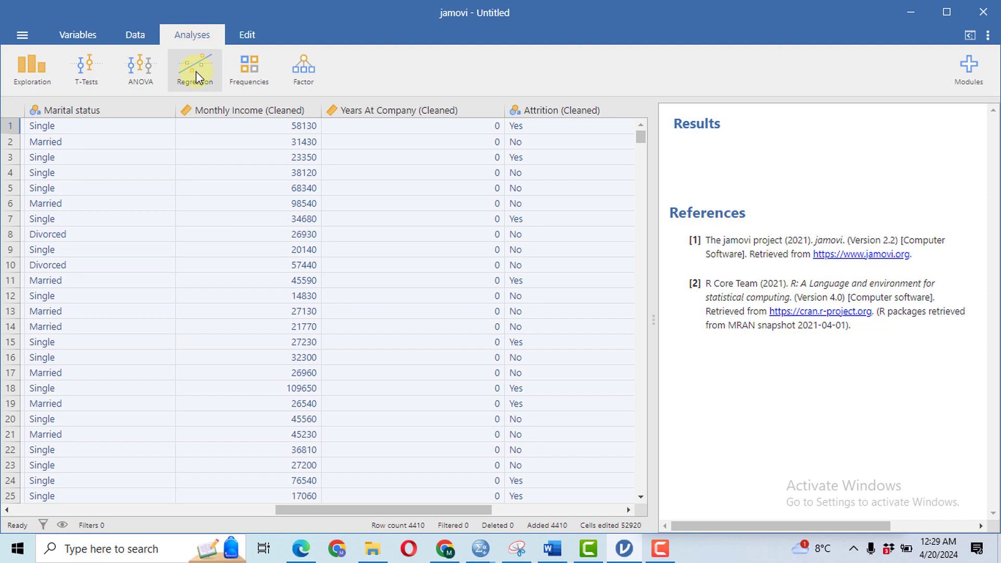
# - Open the Regression menu on the Analyses tab
pyautogui.click(195, 68)
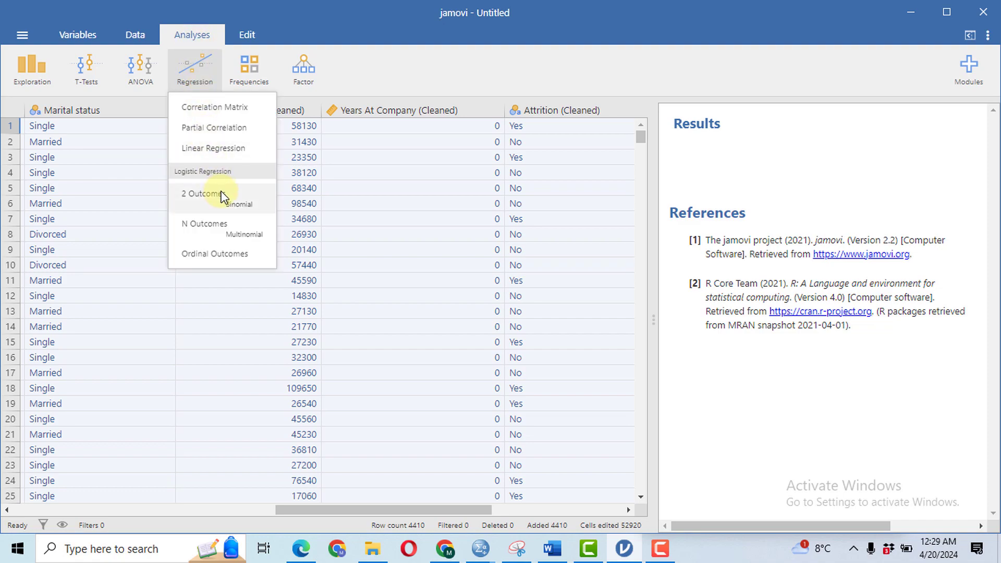
# - Start 2 Outcomes logistic regression; add Distance From Home, Monthly Income, Years At Company covariates
pyautogui.click(205, 194)
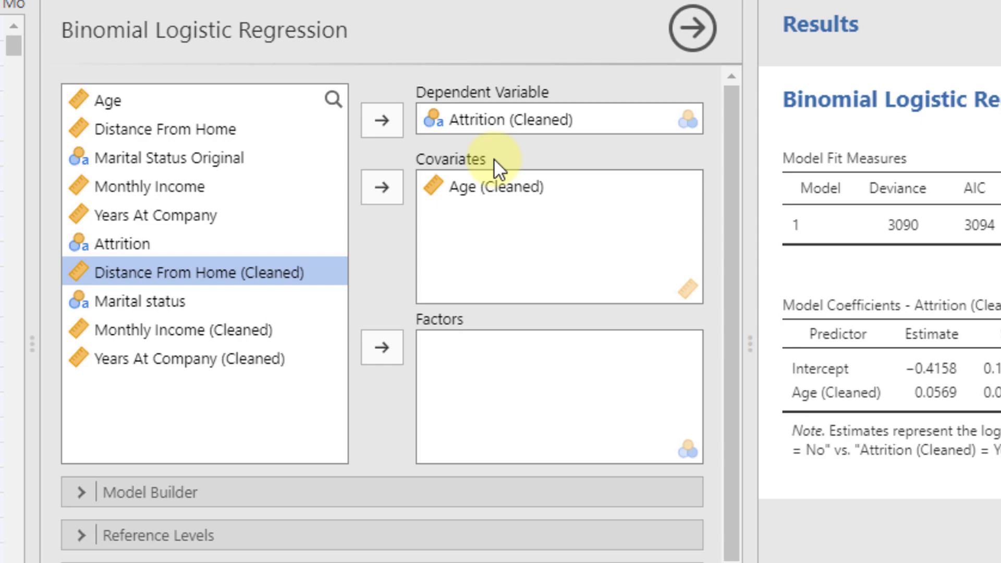
pyautogui.moveTo(358, 224)
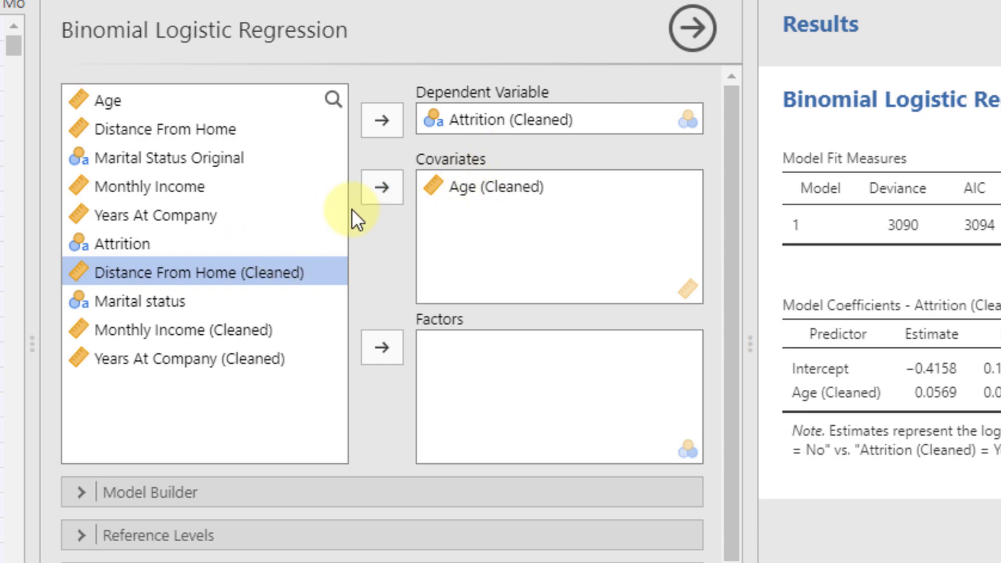
pyautogui.click(382, 186)
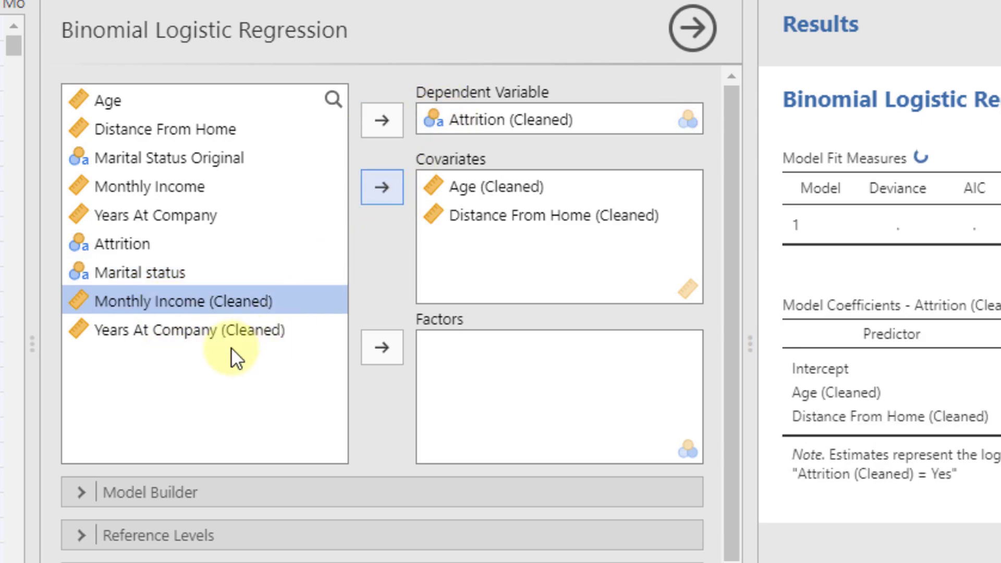
pyautogui.click(381, 187)
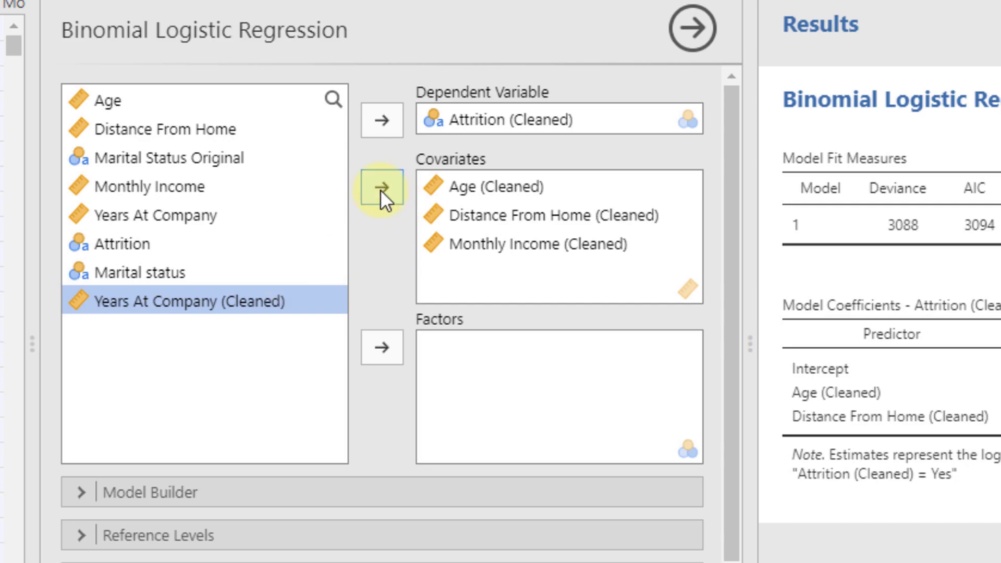
pyautogui.click(382, 188)
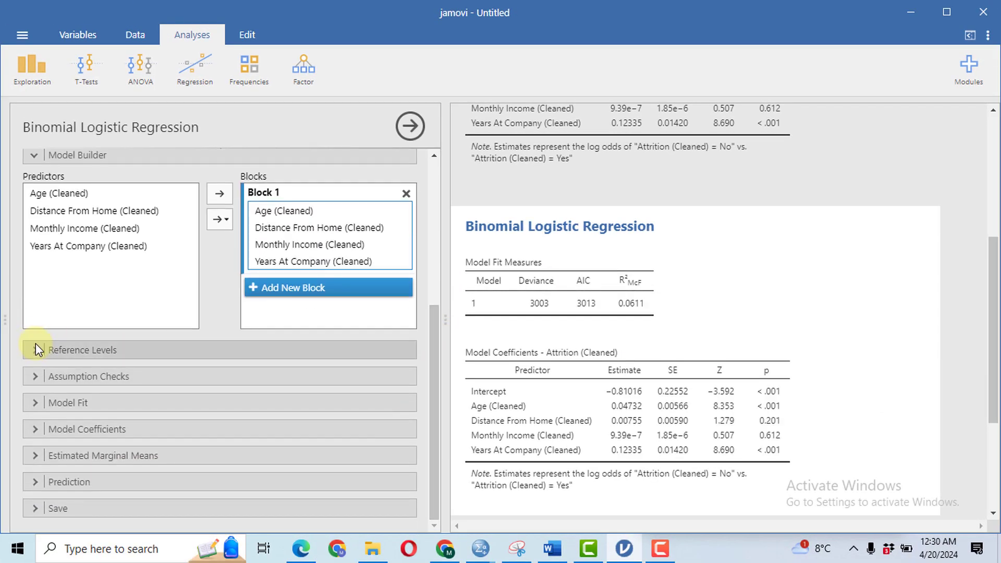
# - Set Attrition's reference level to No and open the Assumption Checks options
pyautogui.click(34, 350)
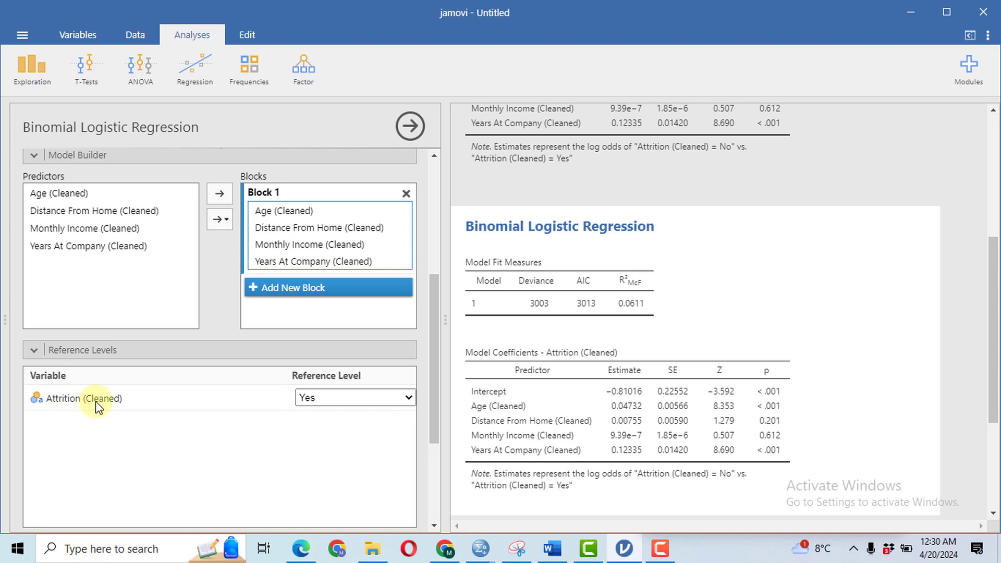
pyautogui.moveTo(365, 404)
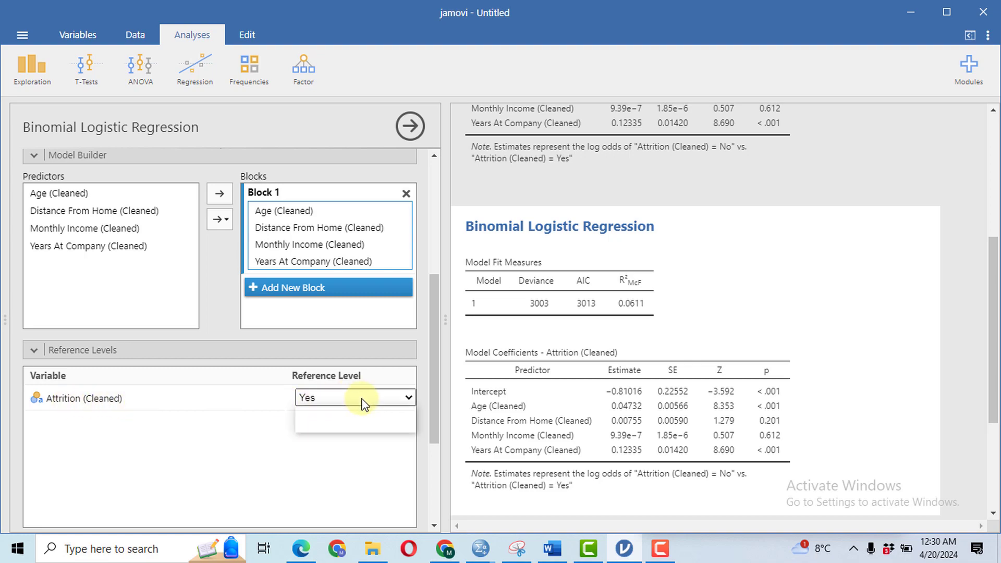
pyautogui.click(356, 419)
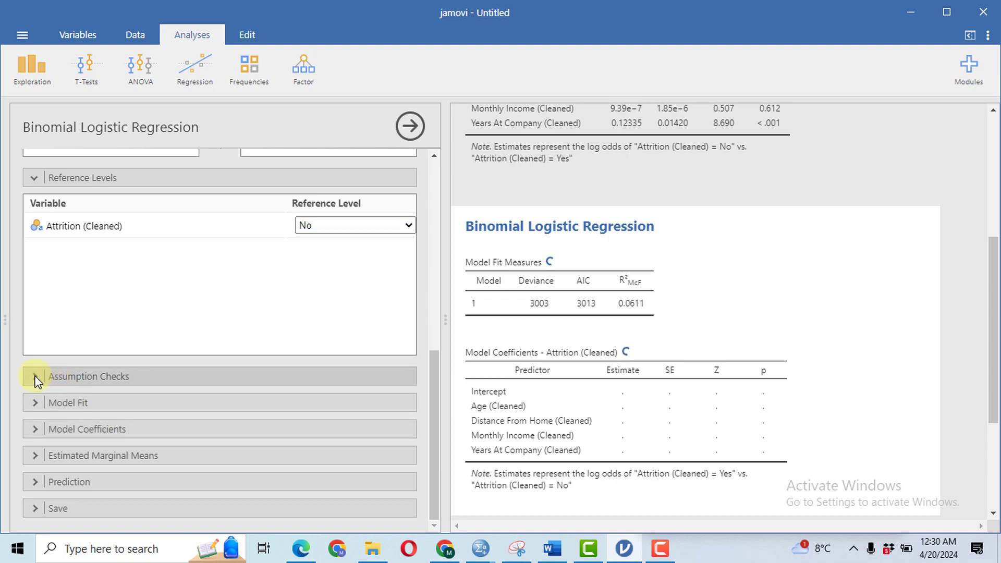
pyautogui.click(36, 377)
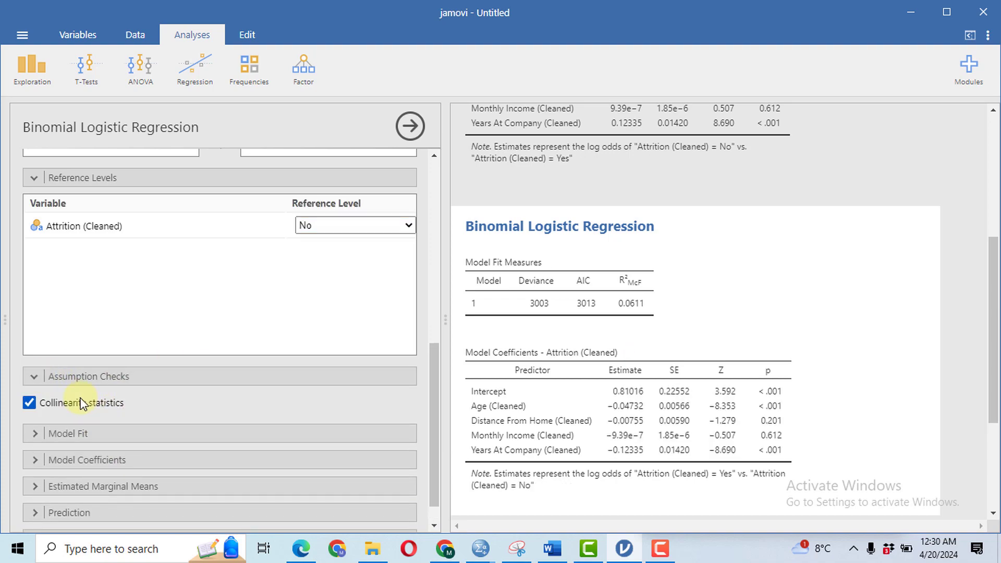
pyautogui.scroll(-3)
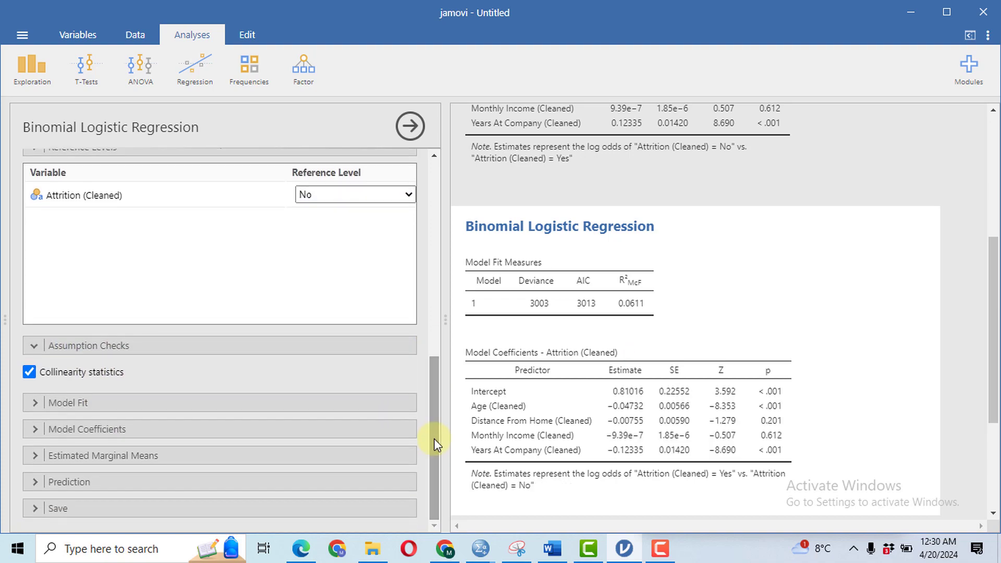
# - Report Nagelkerke and Cox & Snell R² plus the overall model test, dropping McFadden and AIC
pyautogui.click(68, 404)
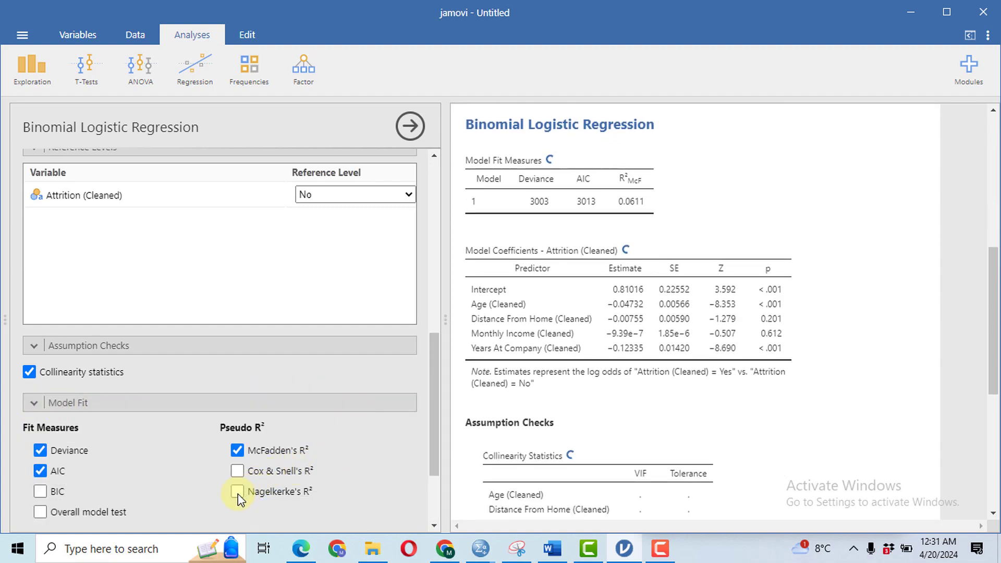
pyautogui.click(237, 492)
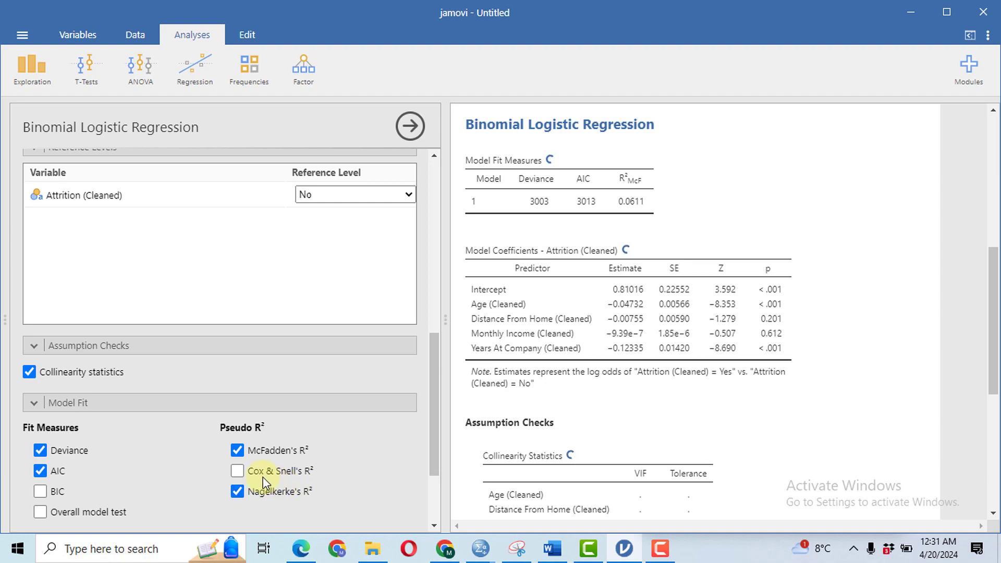
pyautogui.click(237, 472)
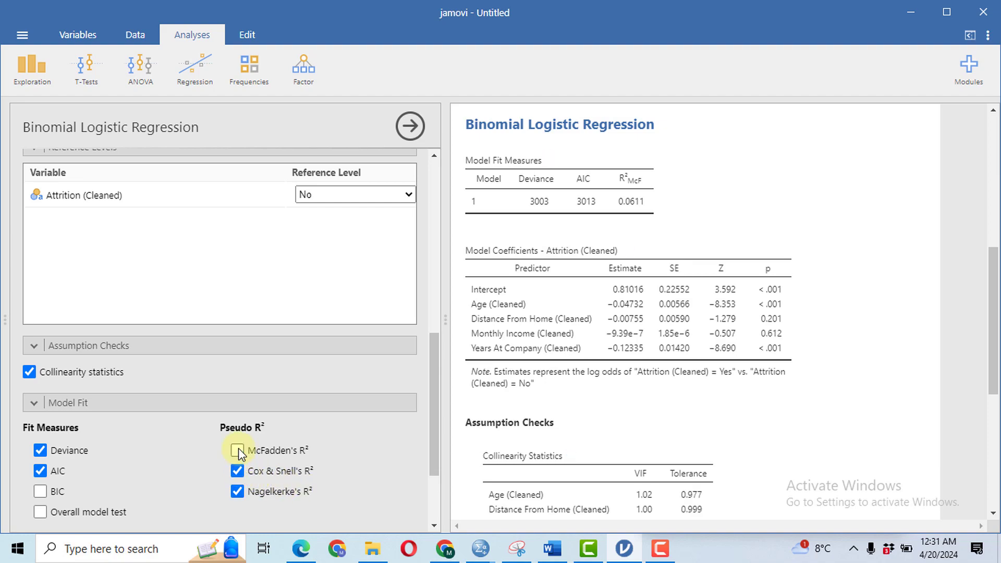
pyautogui.click(237, 451)
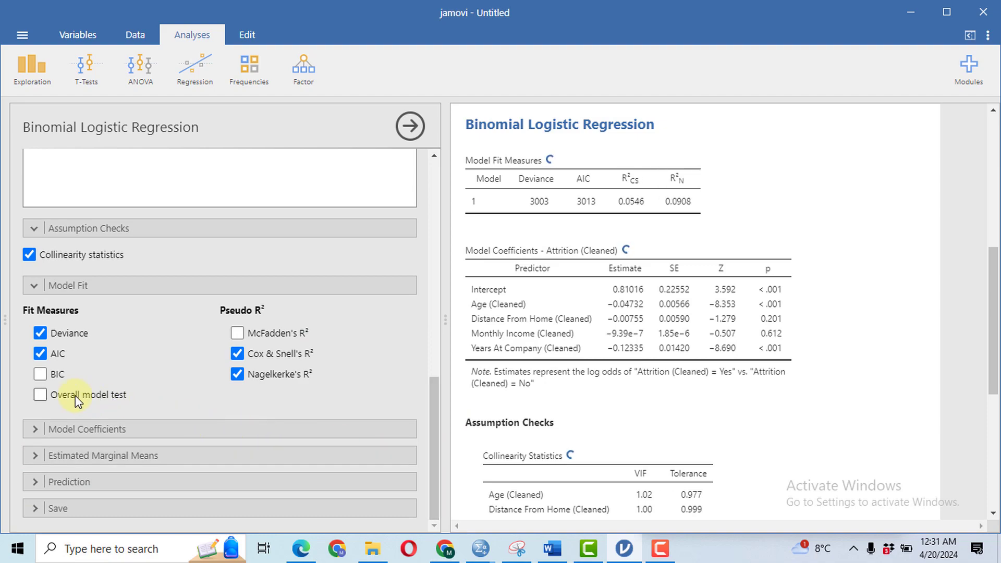
pyautogui.click(40, 395)
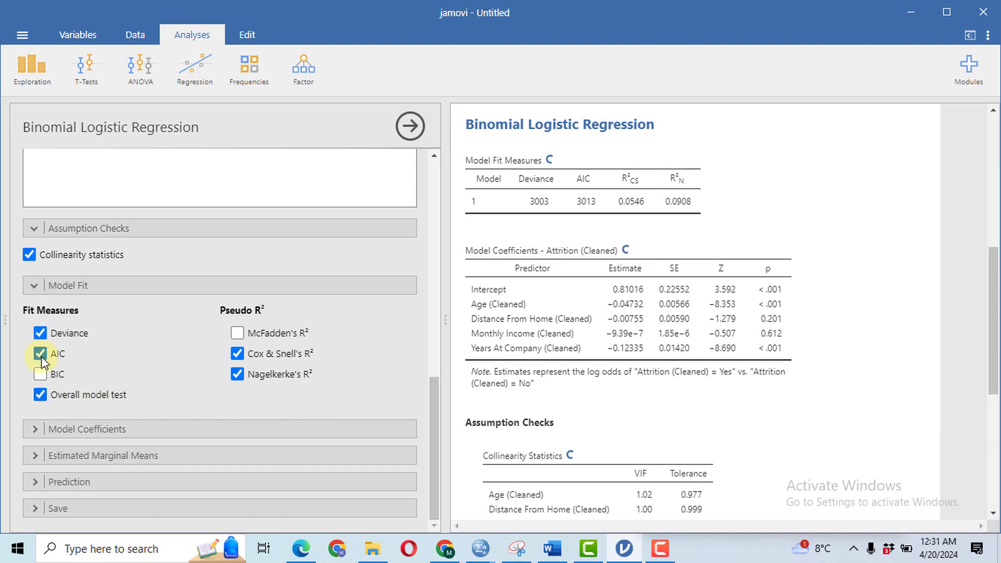
pyautogui.click(39, 354)
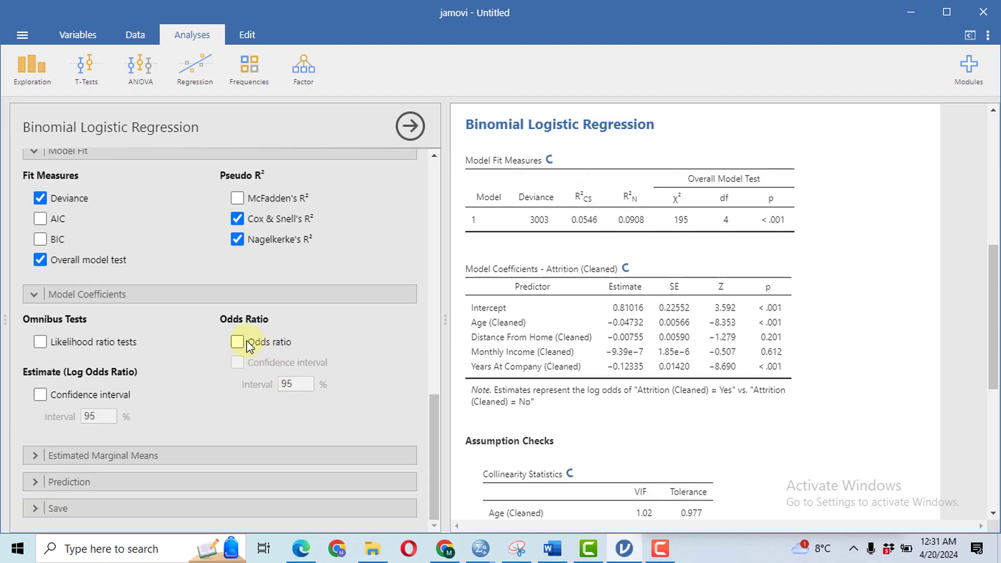
# - Add odds ratios with confidence intervals and omnibus likelihood ratio tests
pyautogui.click(238, 342)
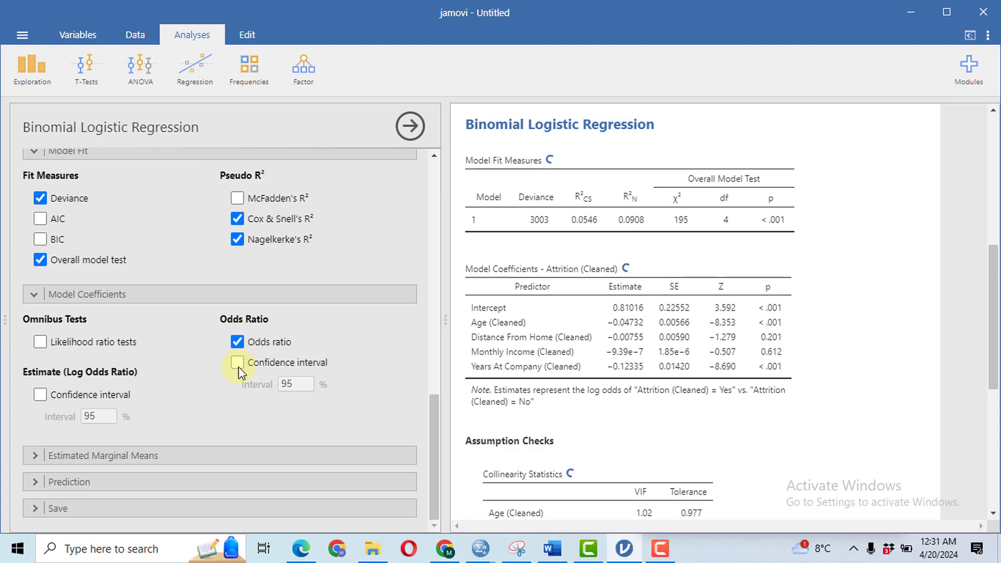
pyautogui.click(237, 363)
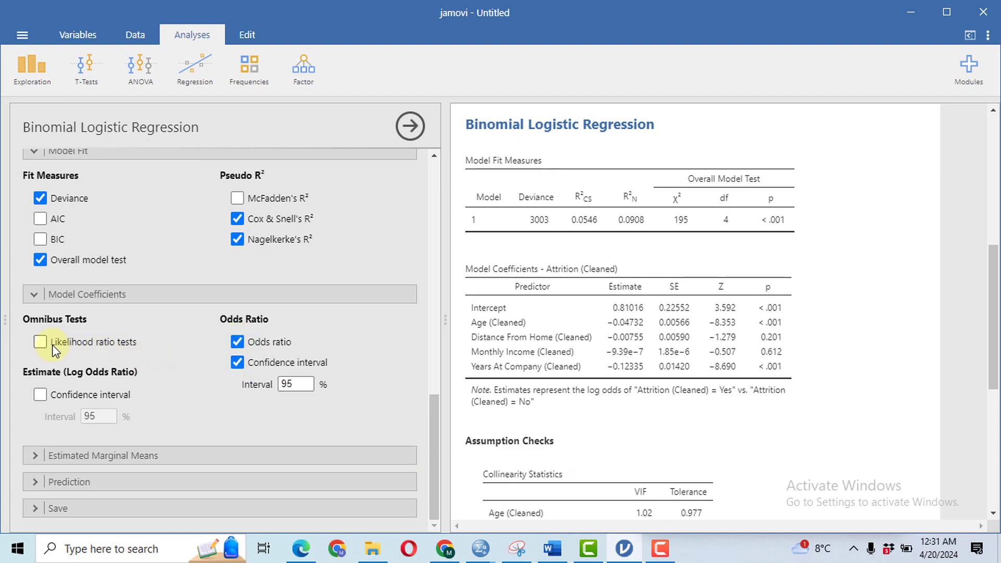
pyautogui.click(39, 342)
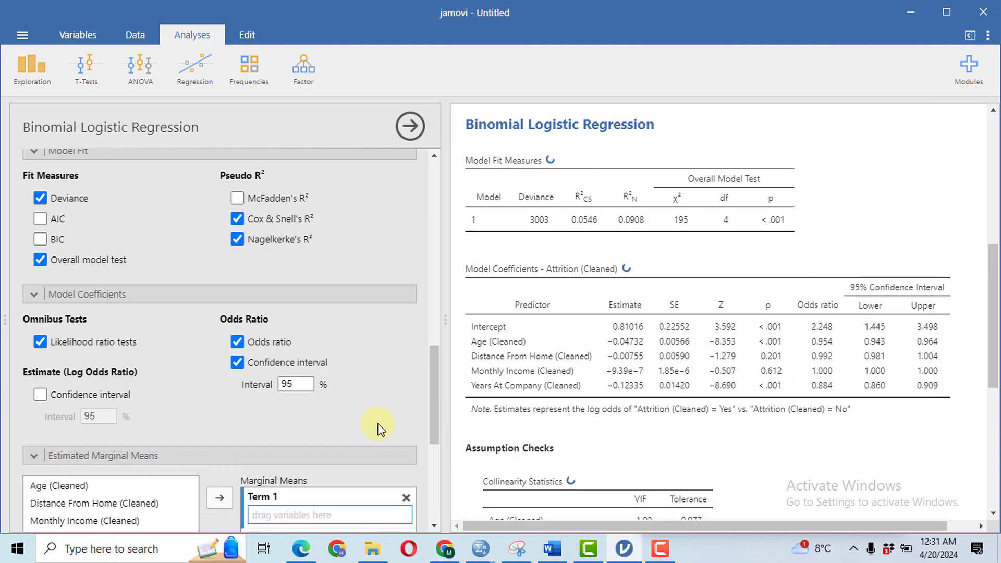
pyautogui.scroll(-3)
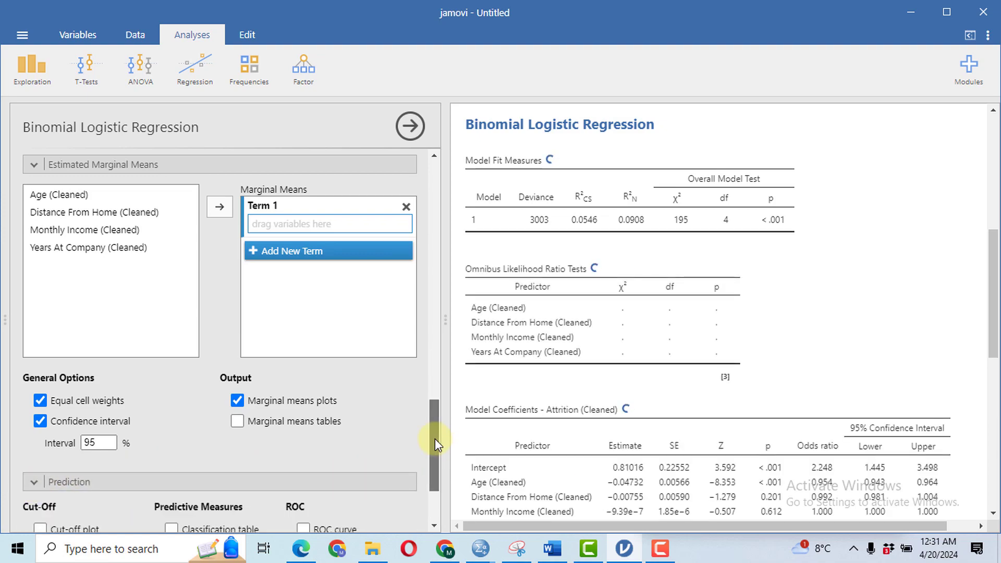
# - Request accuracy as a predictive measure and save Cook's distance per case
pyautogui.scroll(-3)
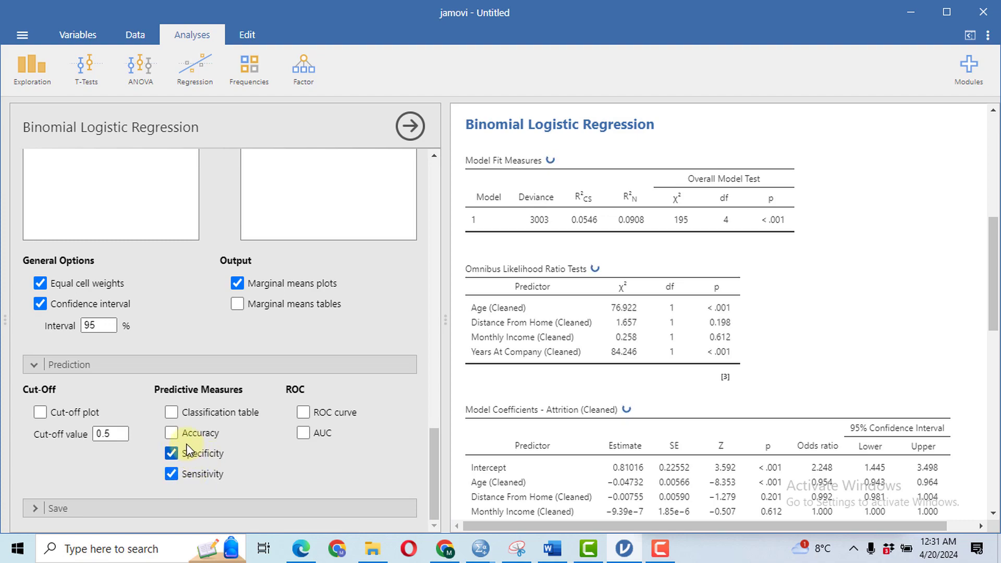
pyautogui.click(171, 434)
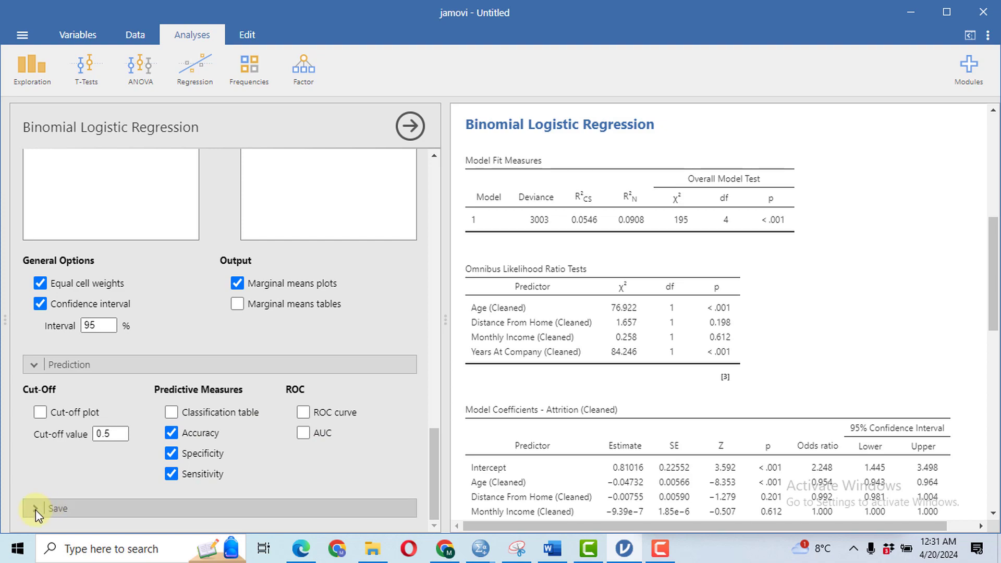
pyautogui.click(35, 509)
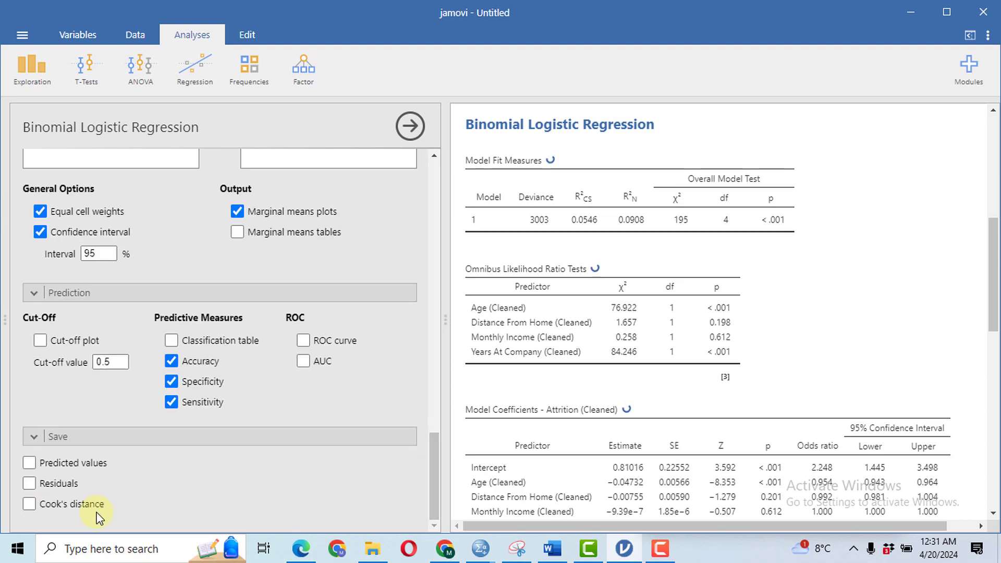
pyautogui.click(28, 505)
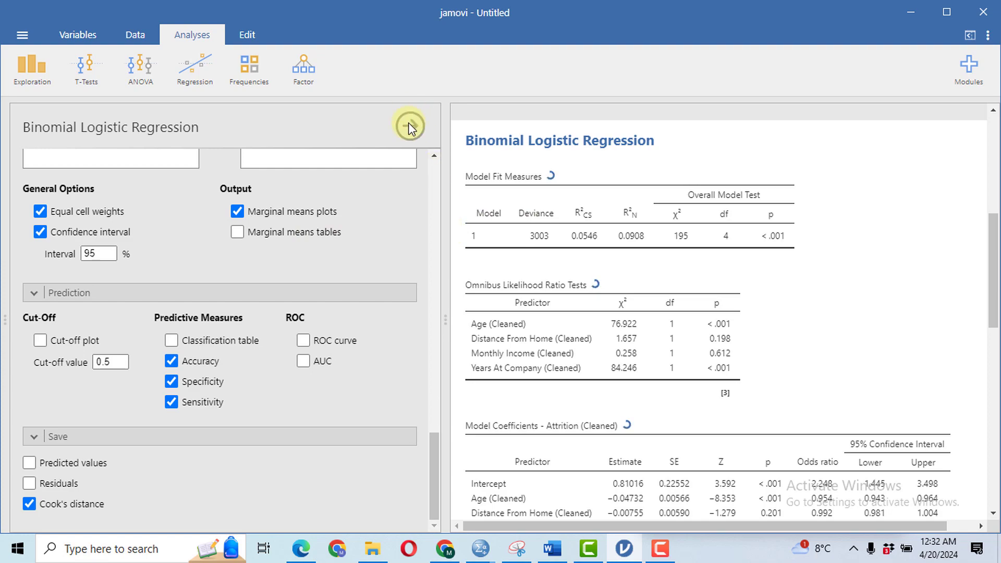
pyautogui.click(409, 127)
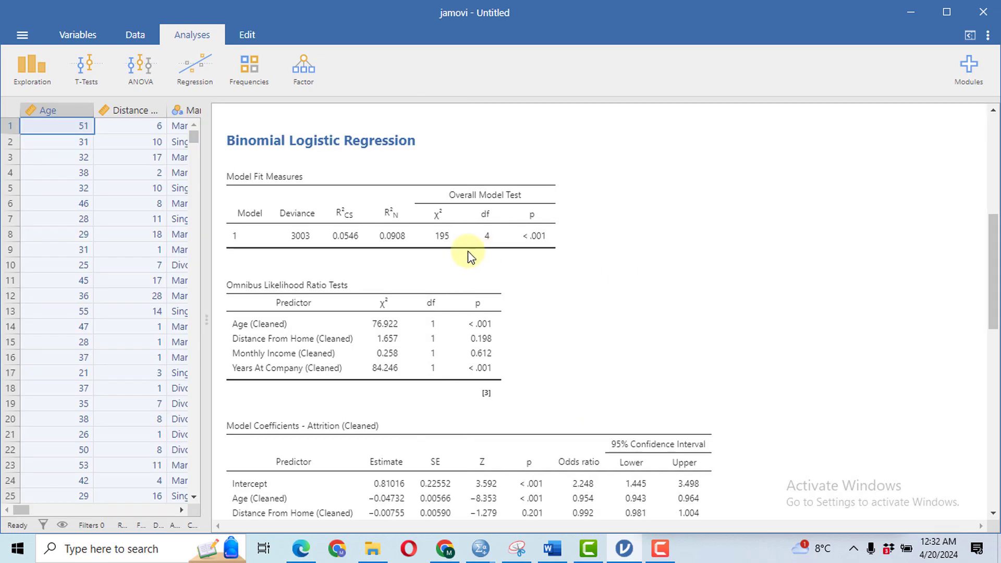
pyautogui.moveTo(550, 159)
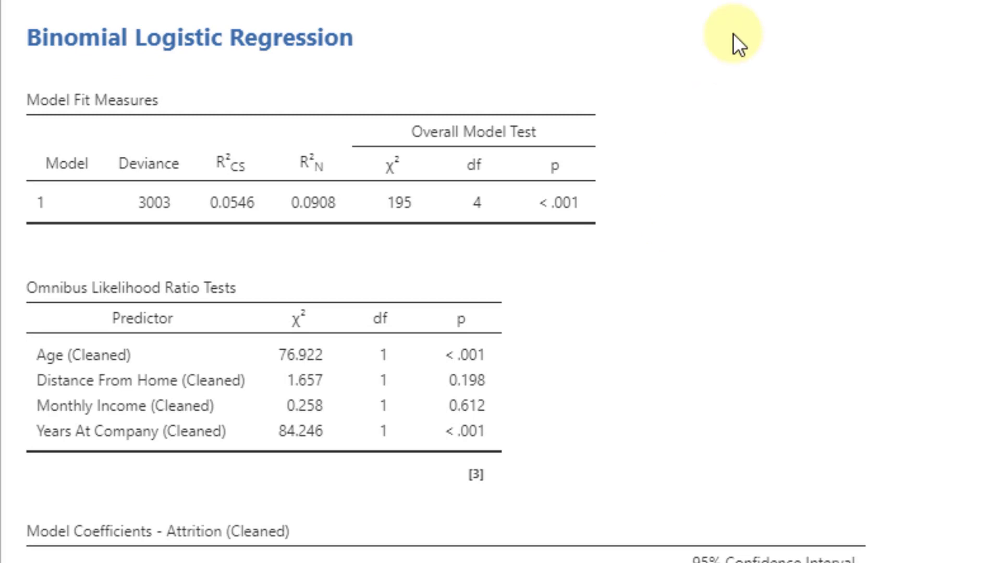
pyautogui.moveTo(636, 276)
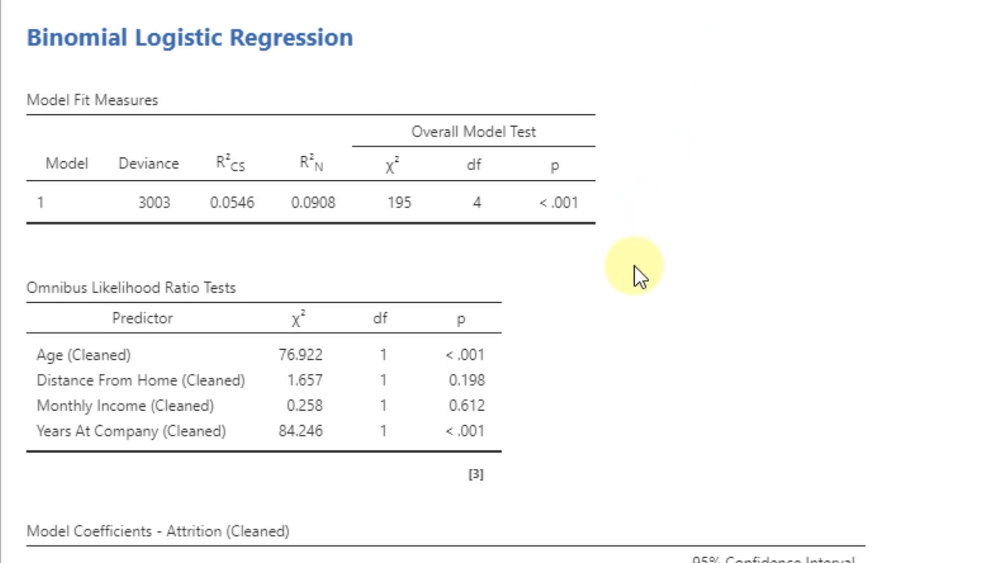
pyautogui.moveTo(324, 219)
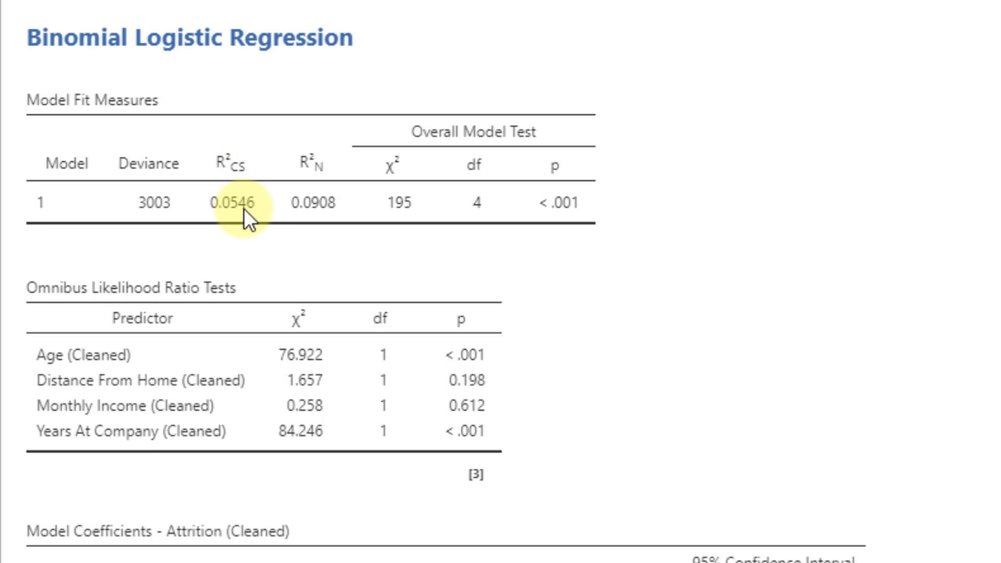
pyautogui.moveTo(512, 244)
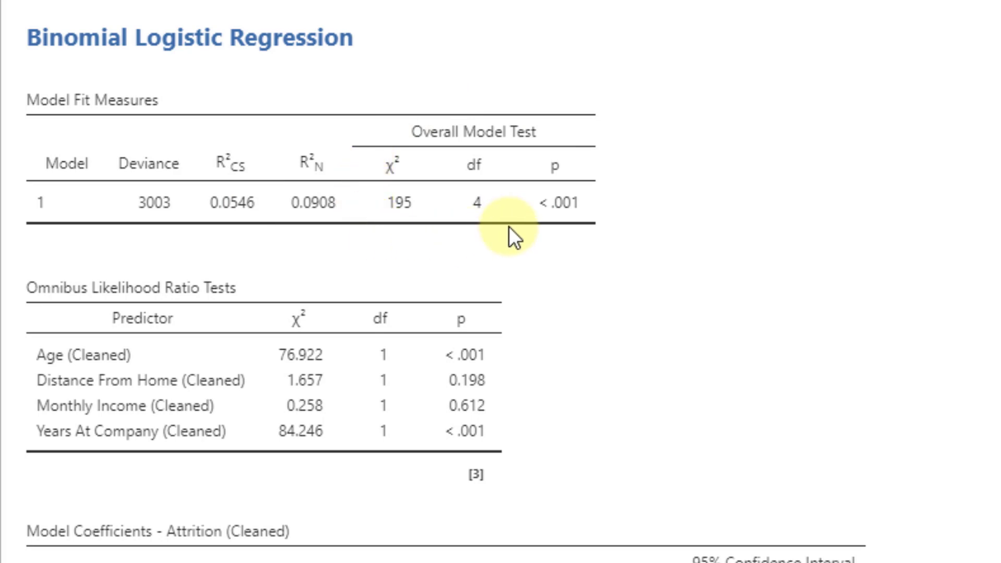
pyautogui.moveTo(564, 219)
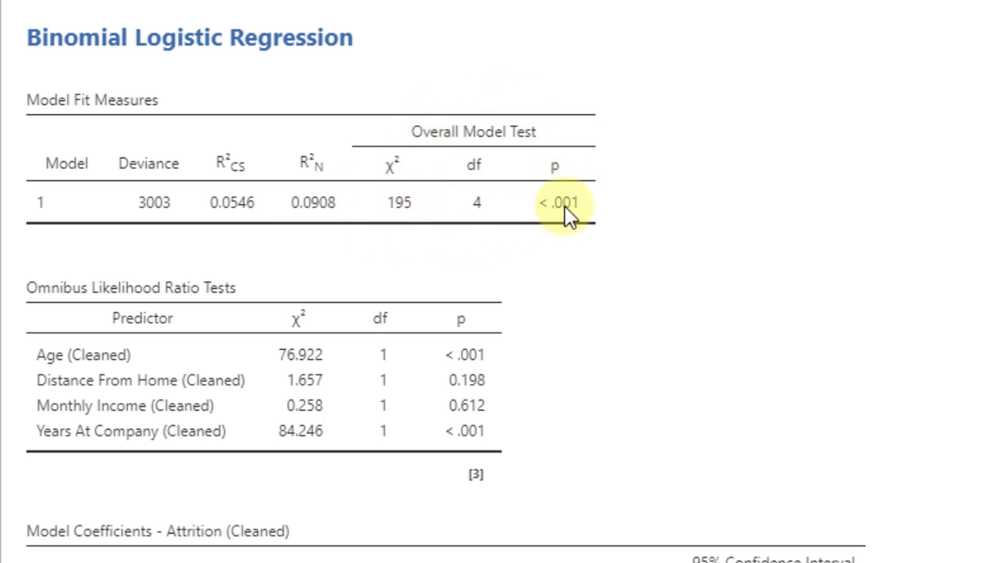
pyautogui.moveTo(110, 303)
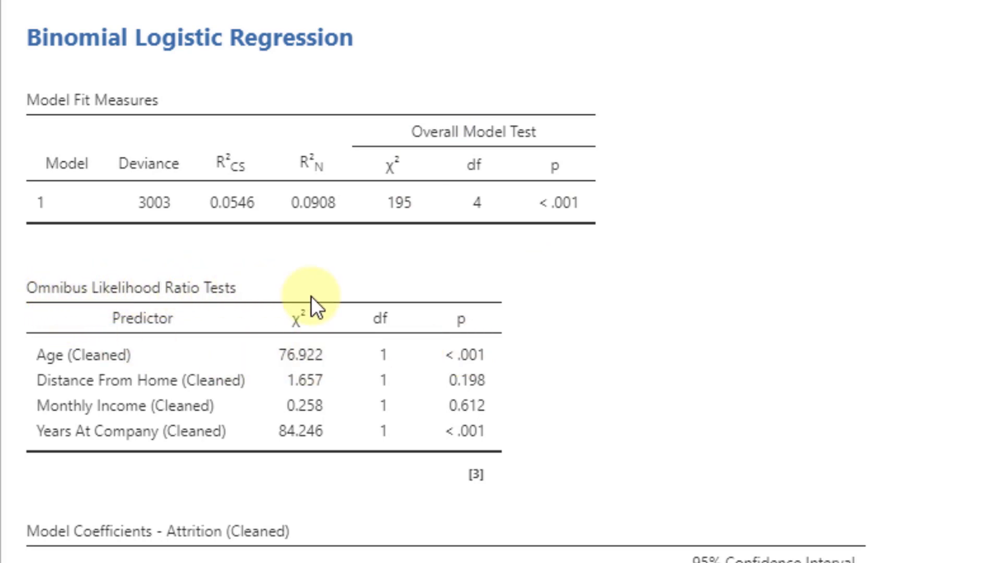
pyautogui.moveTo(469, 450)
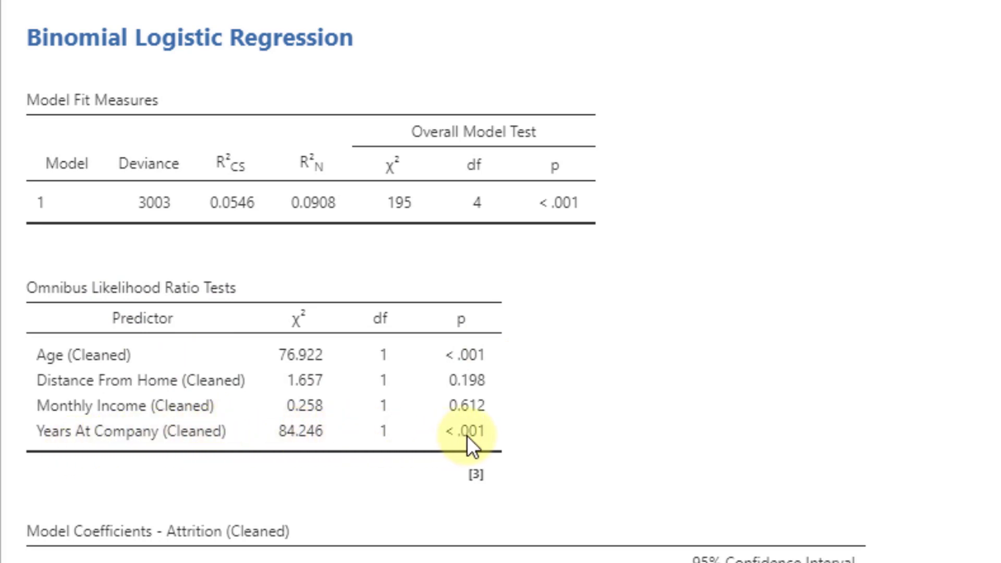
pyautogui.moveTo(494, 363)
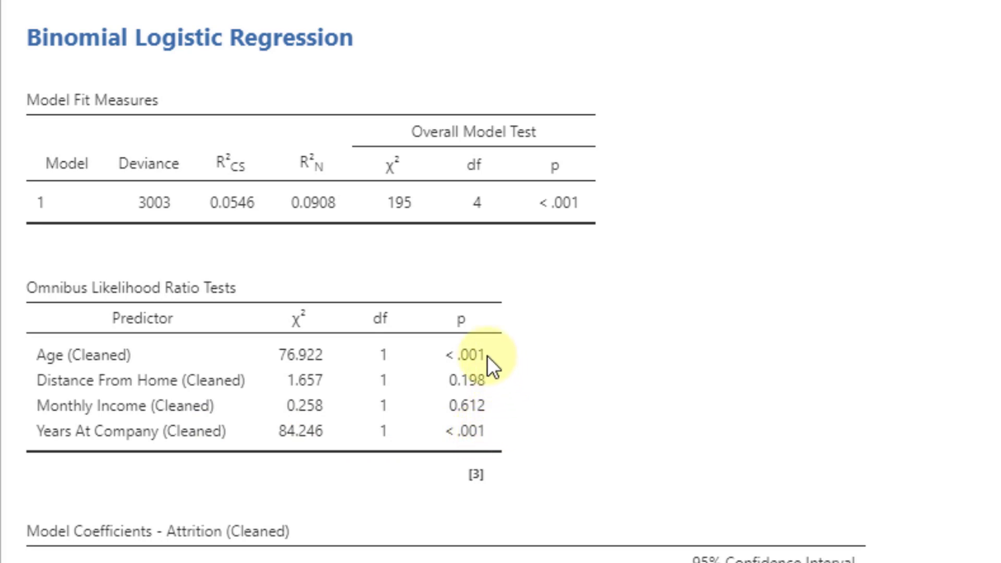
pyautogui.moveTo(472, 368)
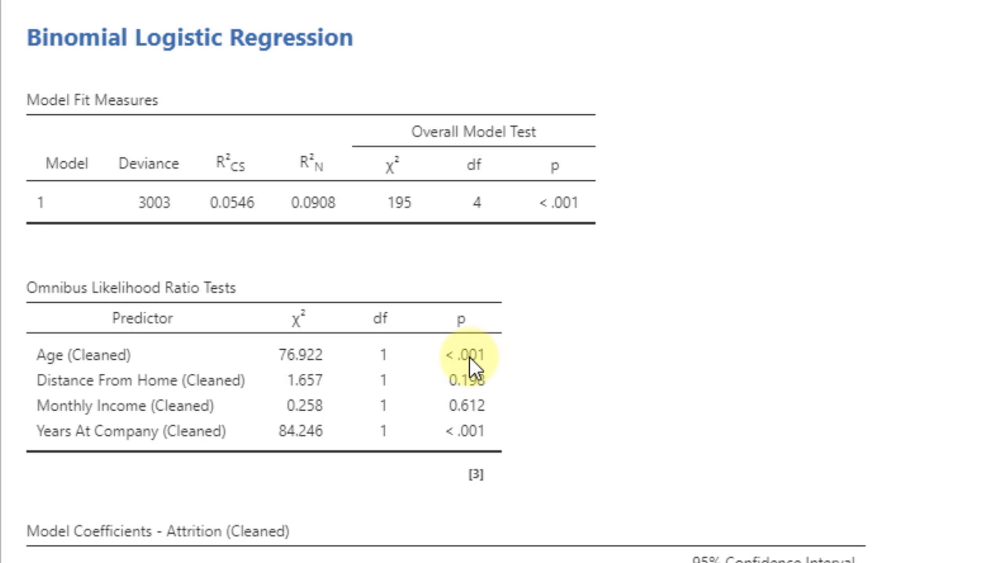
# - Scroll the results to the coefficients table with odds ratios and confidence intervals
pyautogui.scroll(-3)
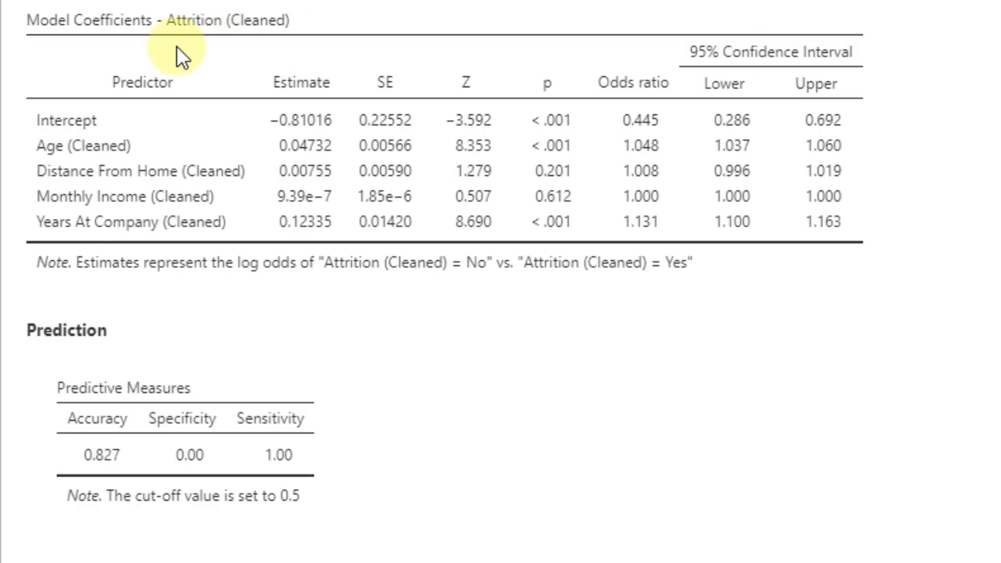
pyautogui.moveTo(133, 44)
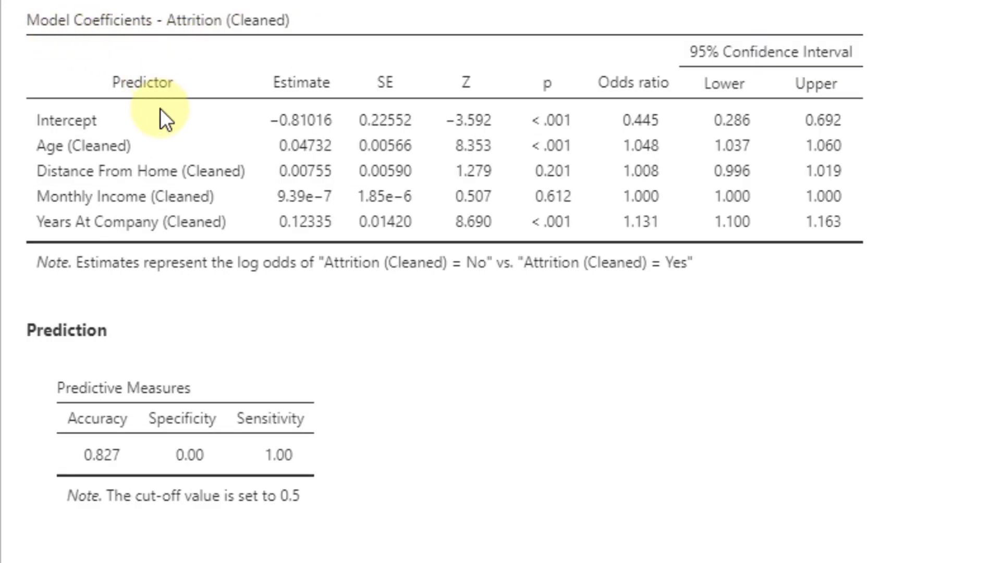
pyautogui.moveTo(576, 201)
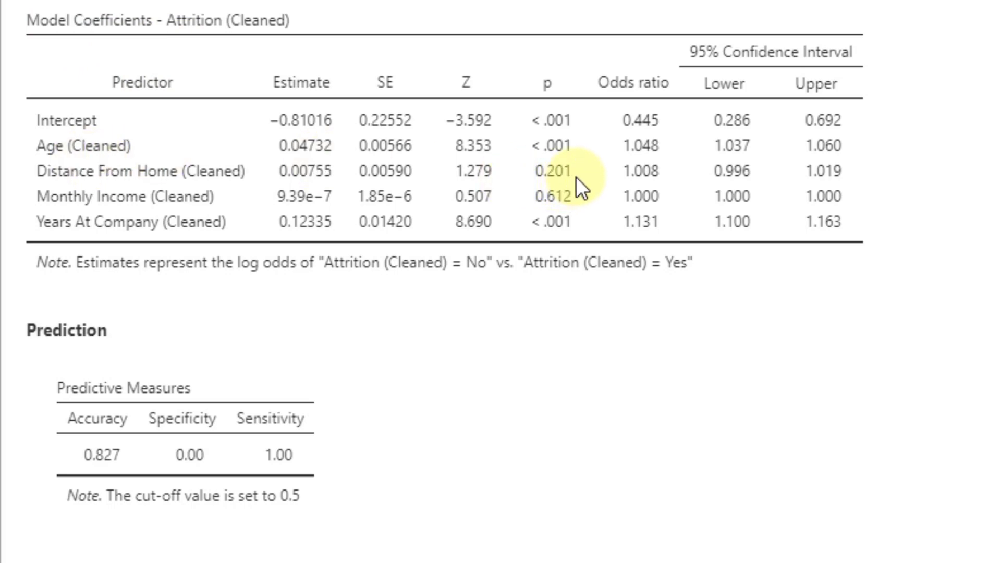
pyautogui.moveTo(533, 219)
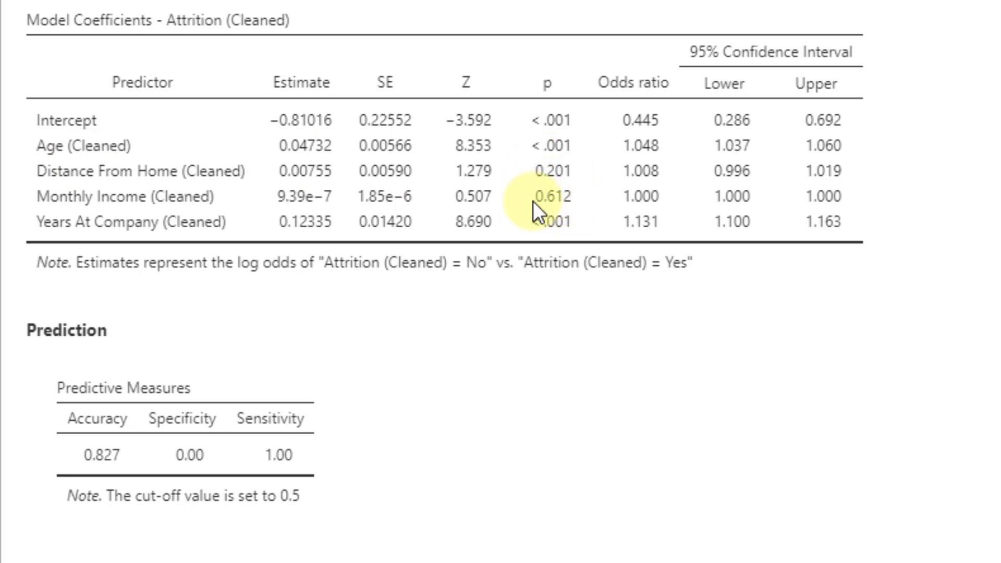
pyautogui.moveTo(651, 214)
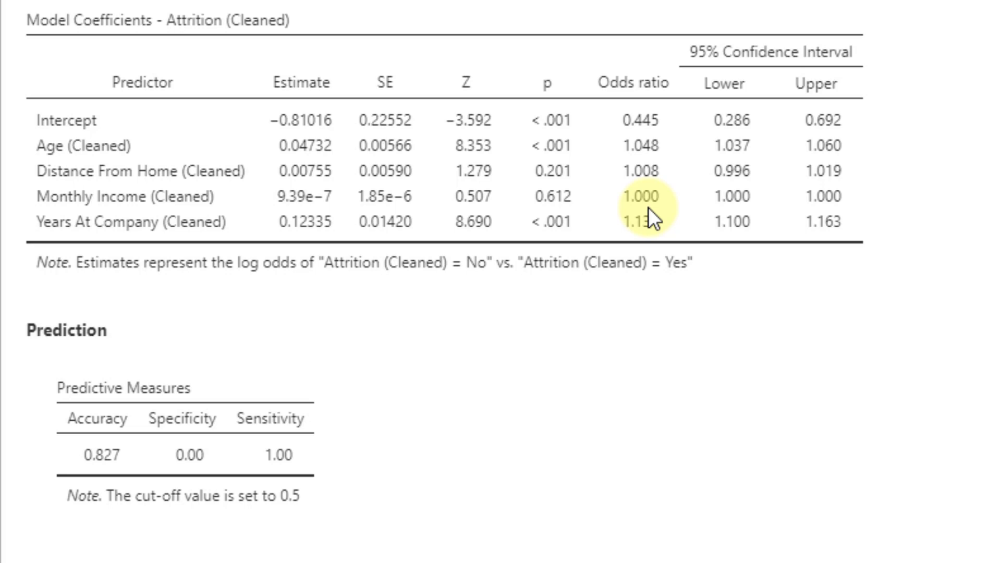
pyautogui.moveTo(122, 180)
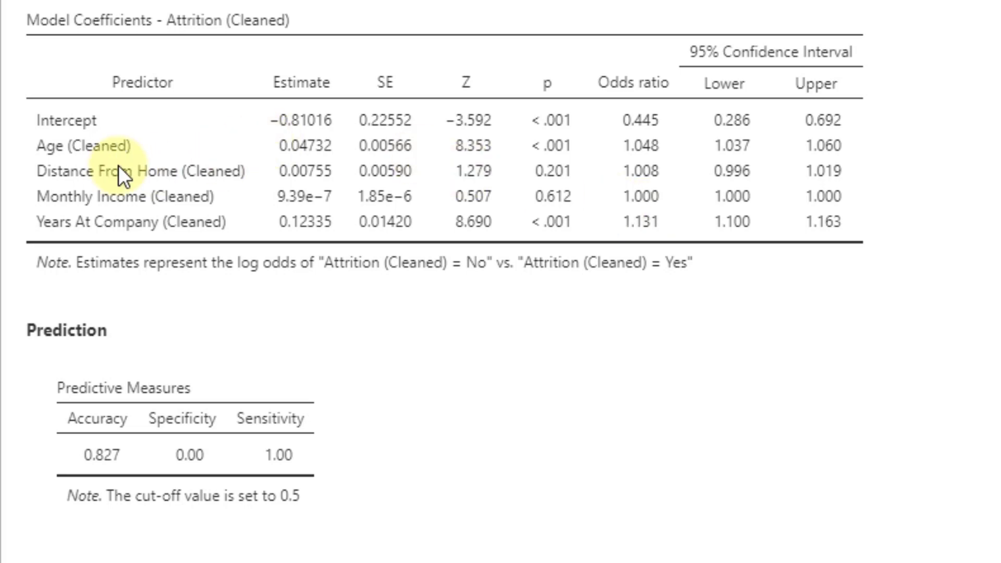
pyautogui.moveTo(616, 166)
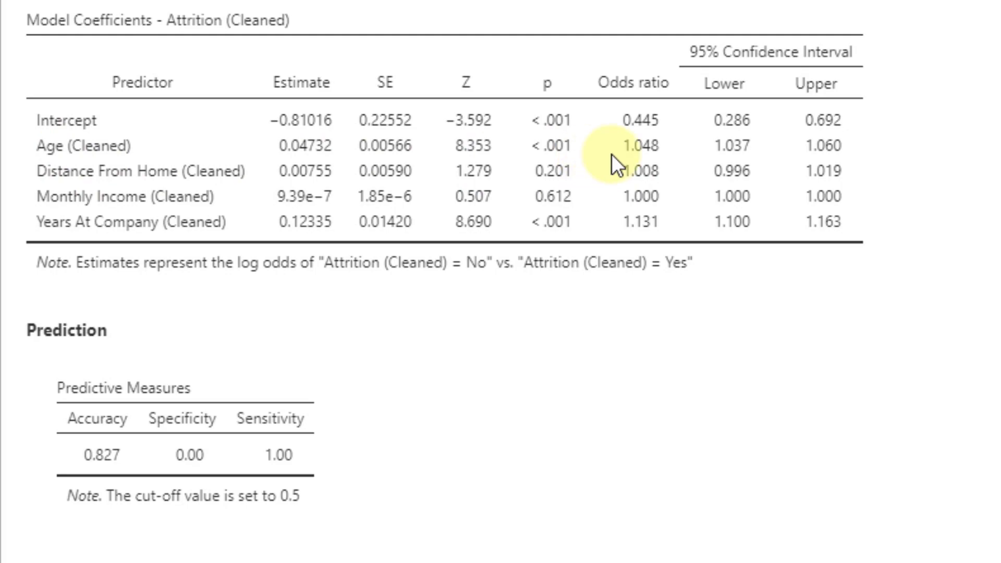
pyautogui.moveTo(638, 180)
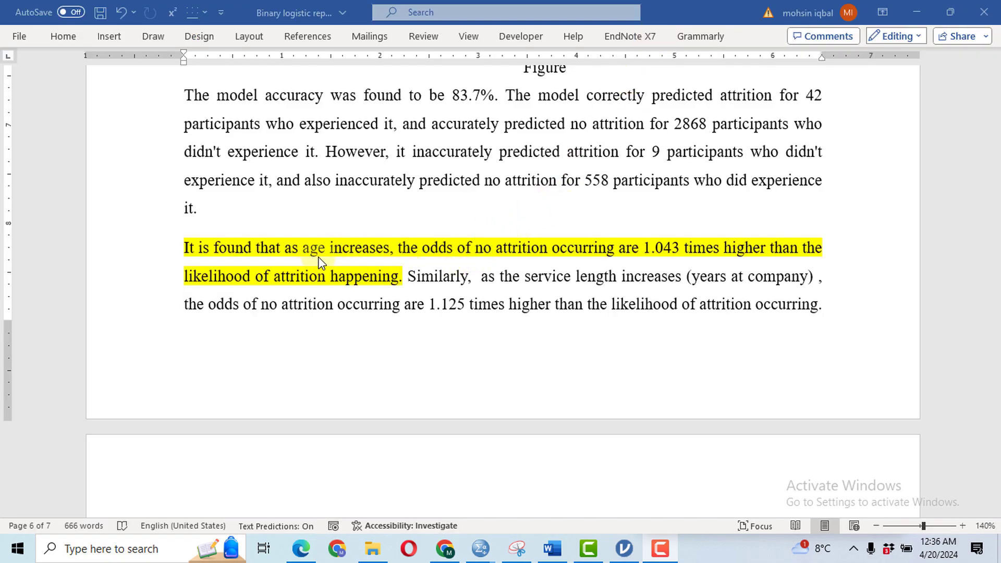
pyautogui.moveTo(443, 259)
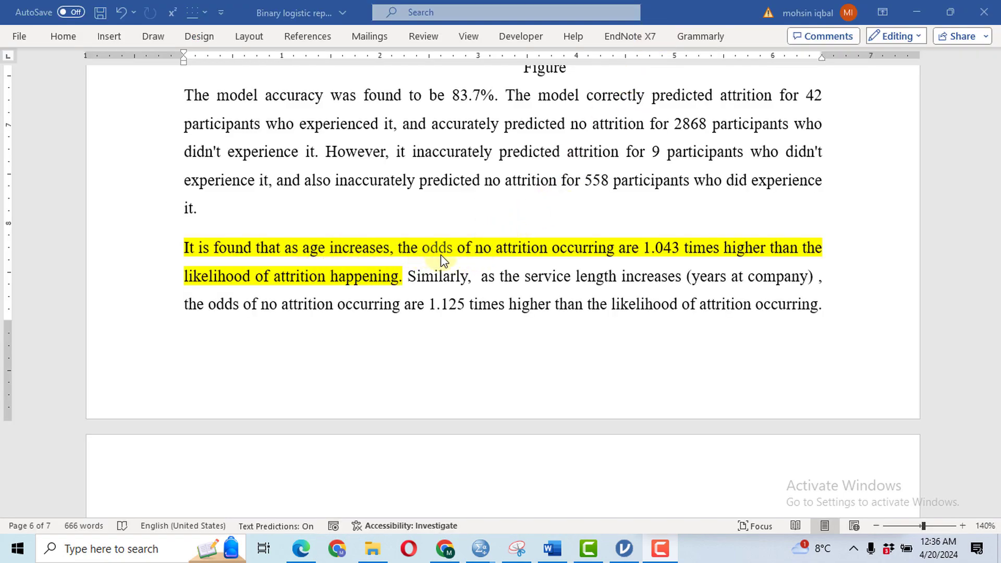
pyautogui.moveTo(480, 262)
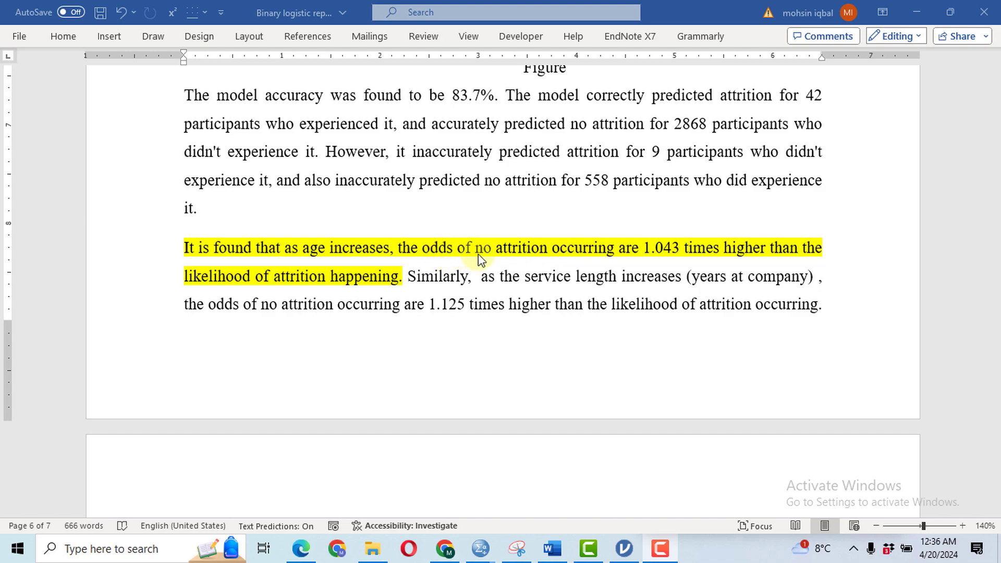
pyautogui.moveTo(582, 261)
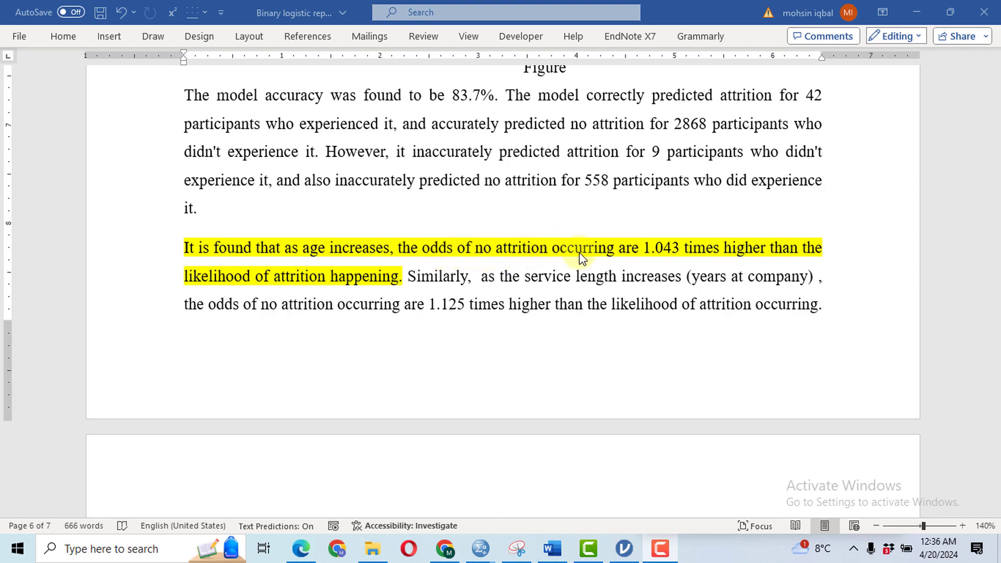
pyautogui.moveTo(692, 258)
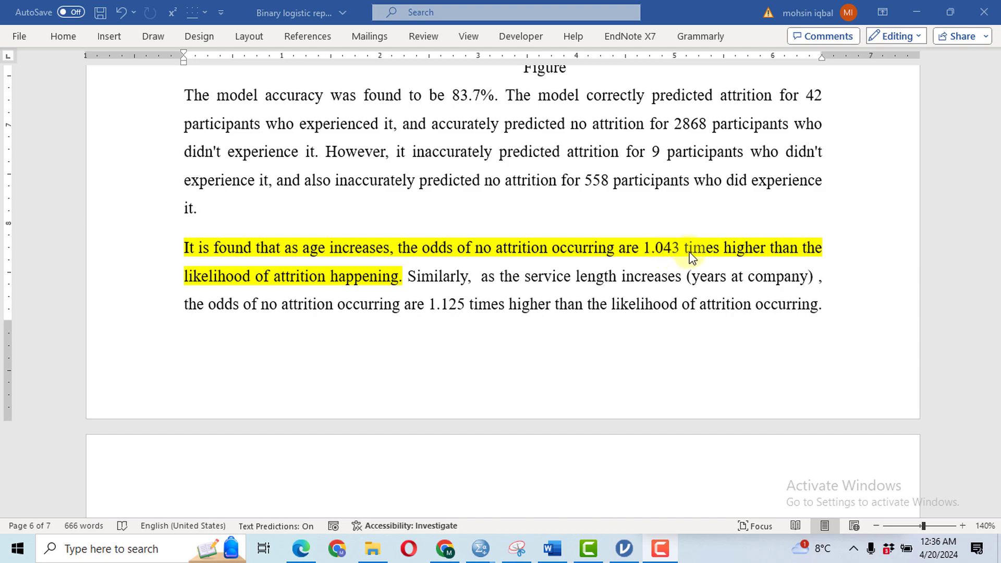
pyautogui.moveTo(204, 295)
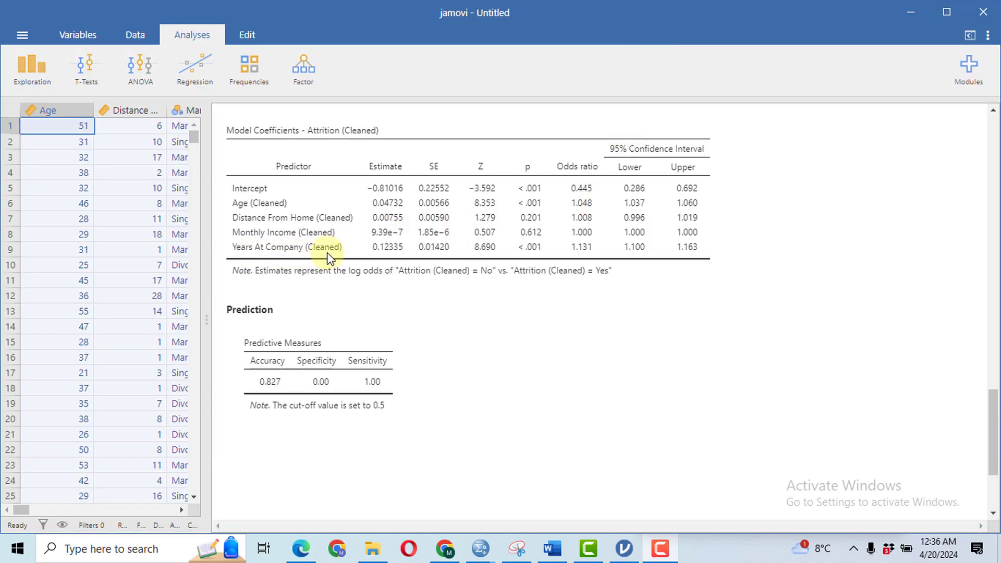
pyautogui.moveTo(520, 501)
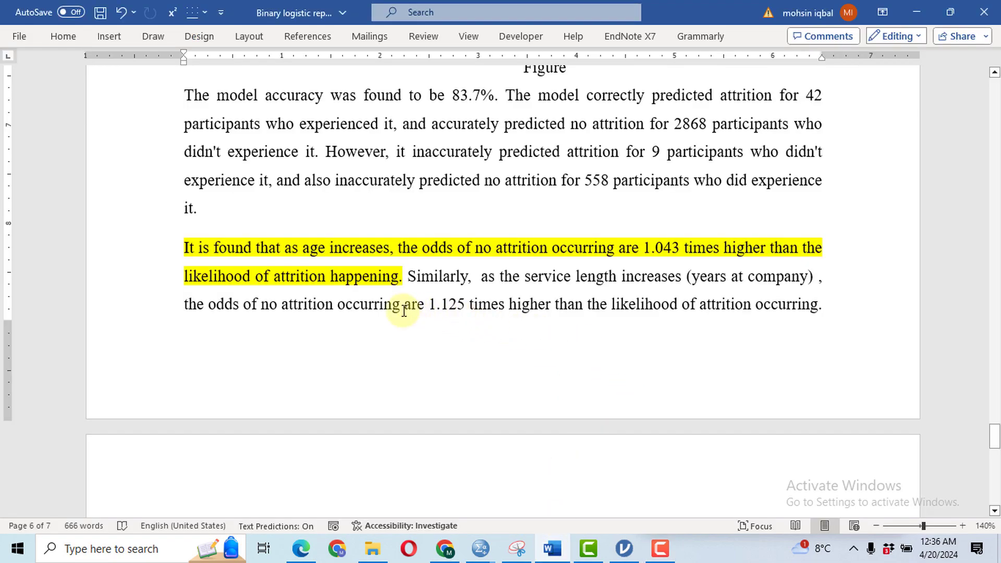
pyautogui.moveTo(636, 276)
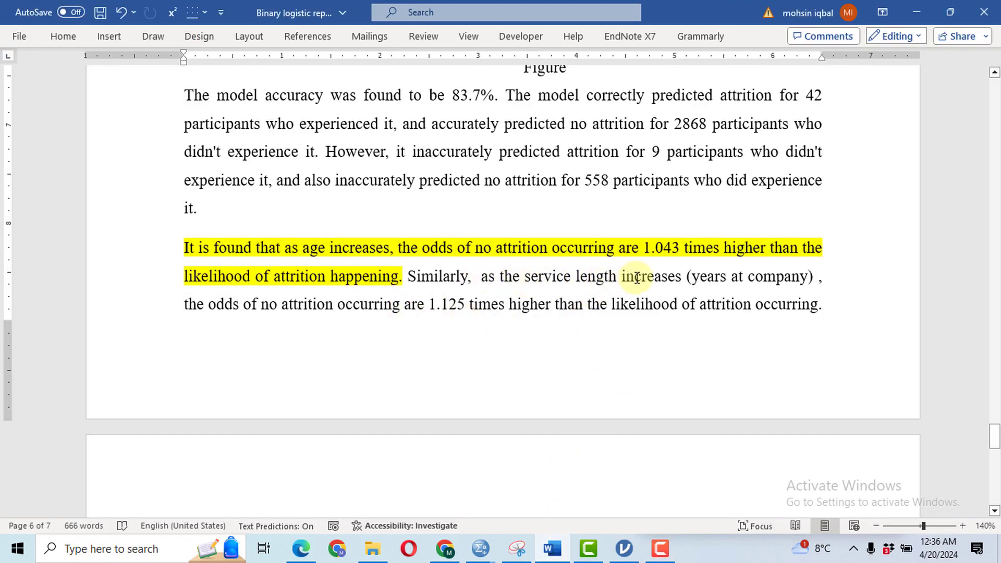
pyautogui.moveTo(795, 278)
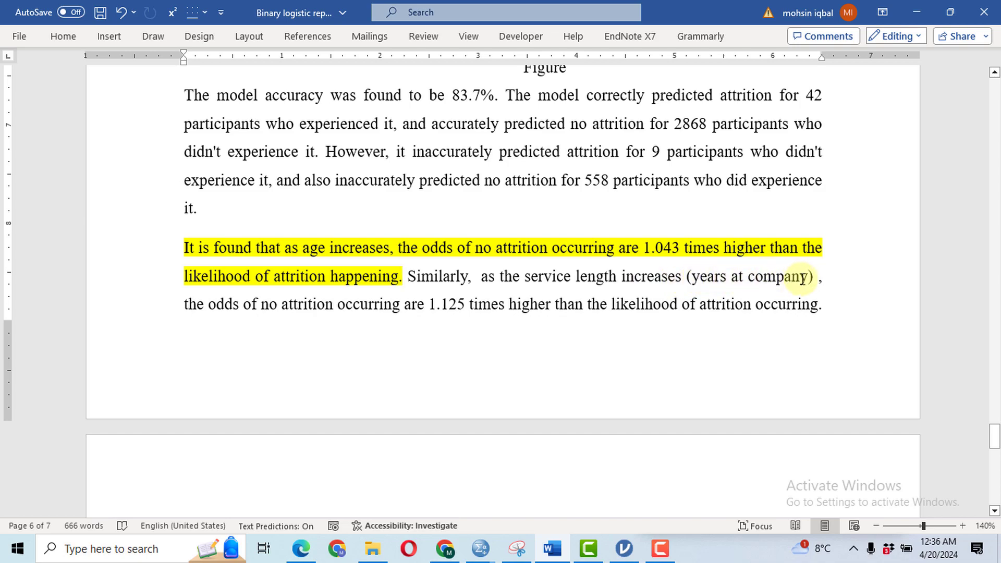
pyautogui.moveTo(299, 305)
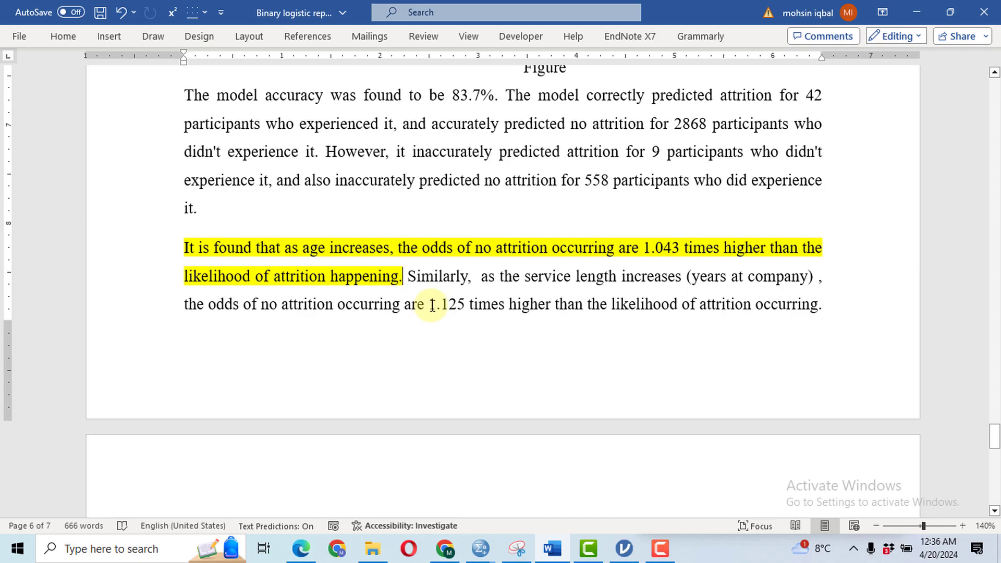
pyautogui.moveTo(575, 315)
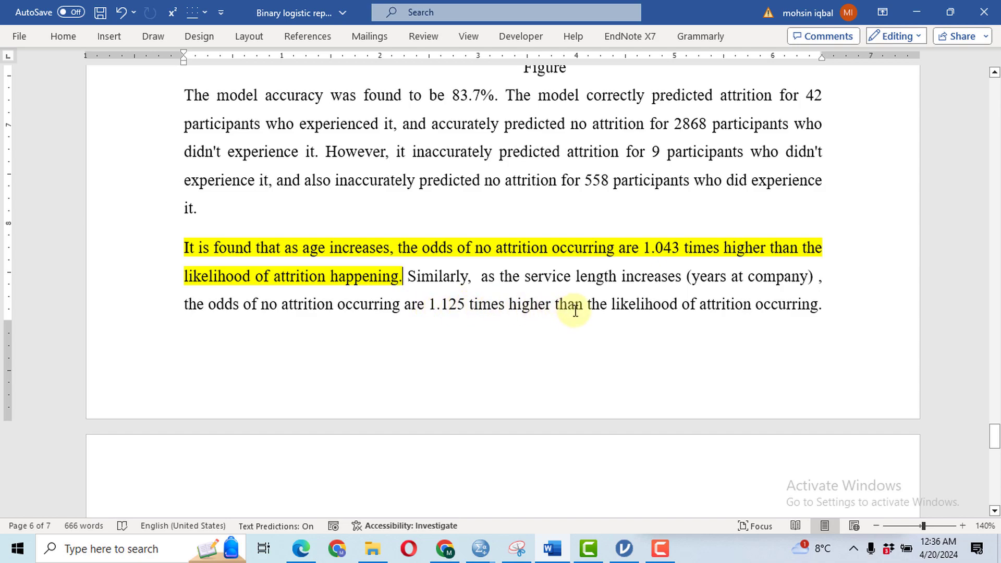
pyautogui.moveTo(758, 315)
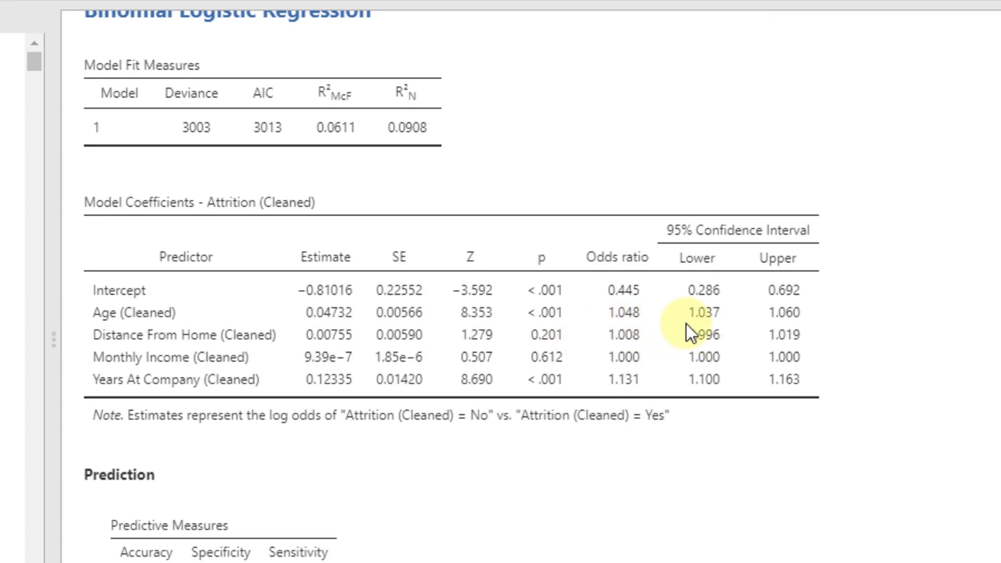
pyautogui.moveTo(808, 307)
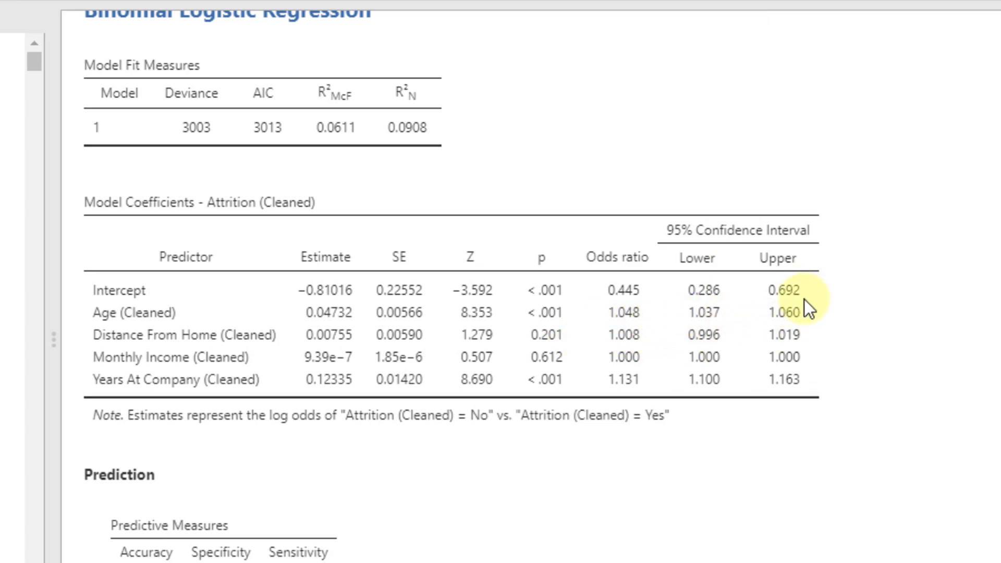
pyautogui.moveTo(763, 258)
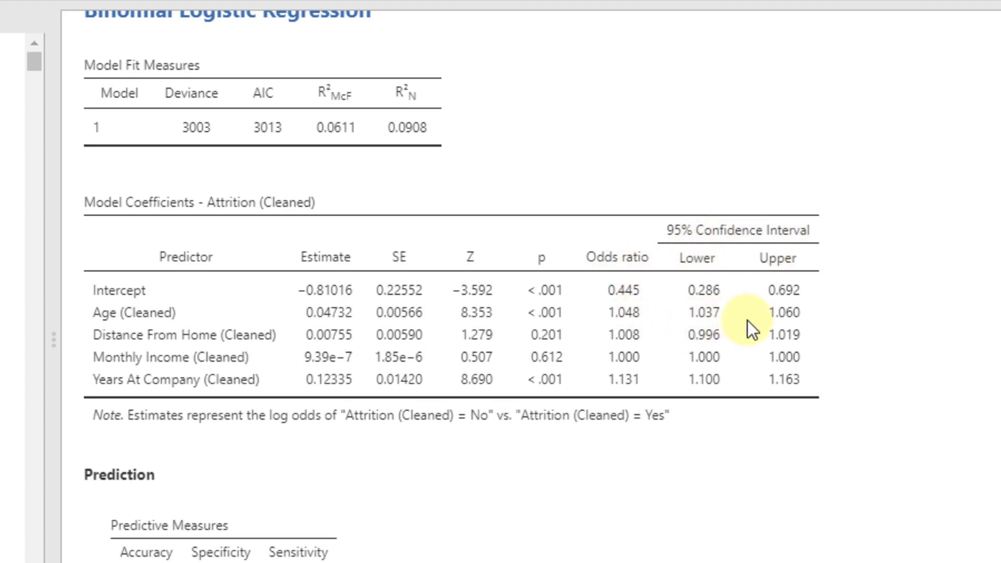
pyautogui.moveTo(795, 329)
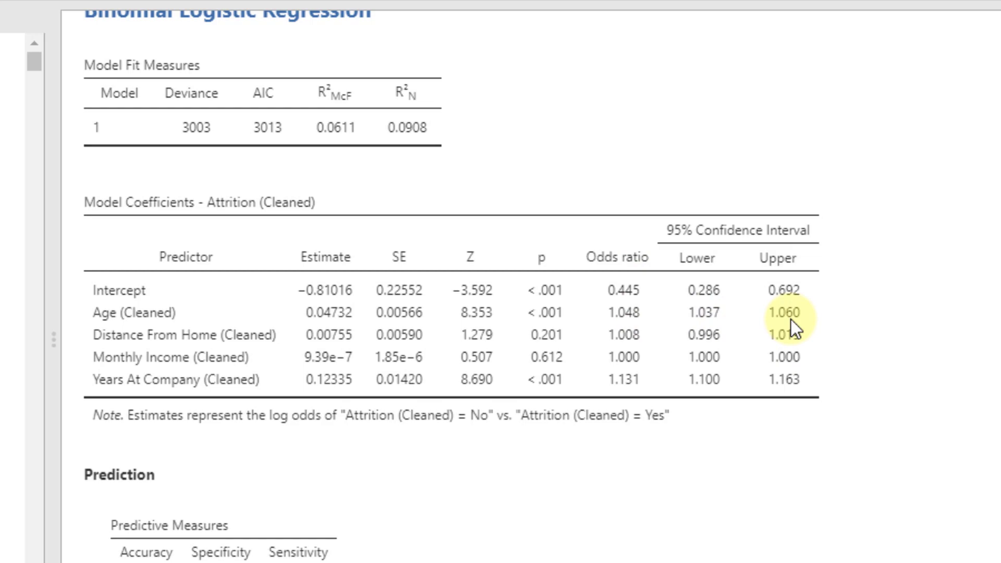
pyautogui.moveTo(728, 320)
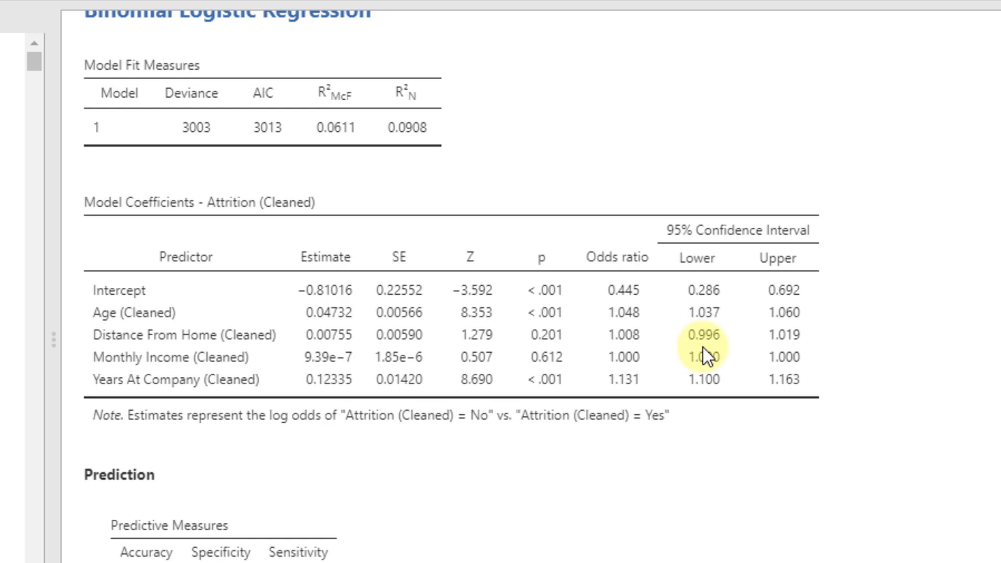
pyautogui.moveTo(796, 356)
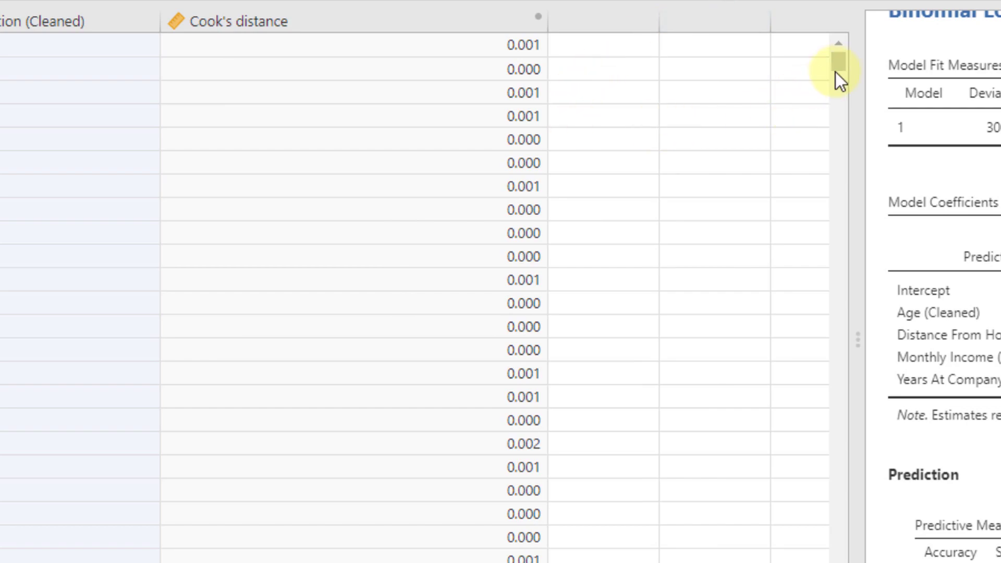
# - Scroll through the saved Cook's distance values in the data sheet
pyautogui.scroll(-3)
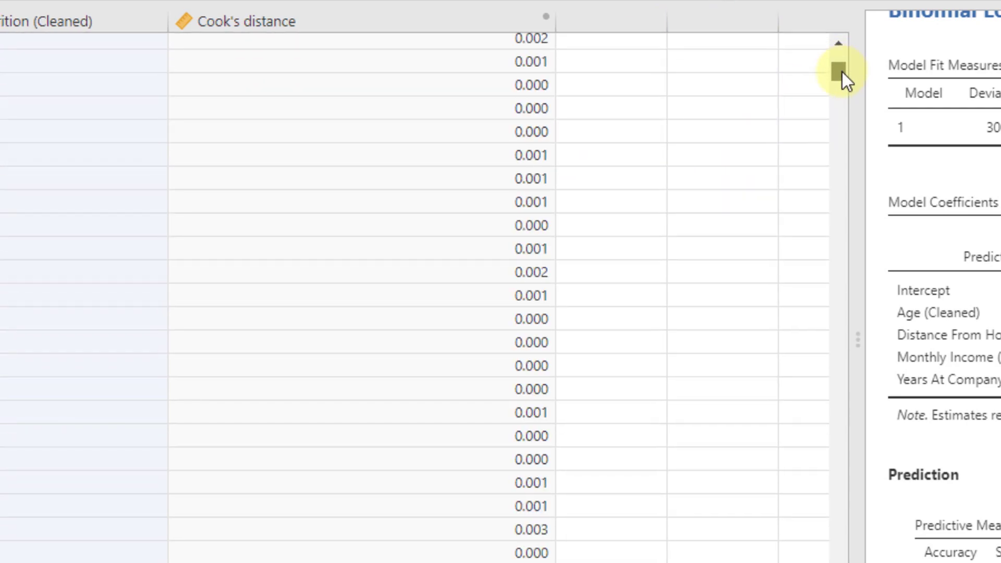
pyautogui.moveTo(838, 70); pyautogui.dragTo(839, 103)
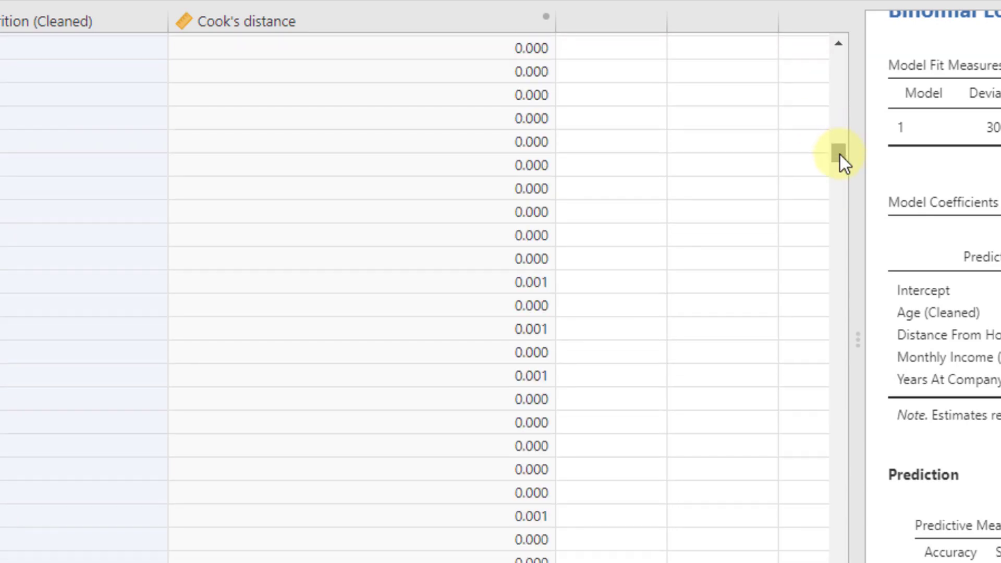
pyautogui.moveTo(135, 159)
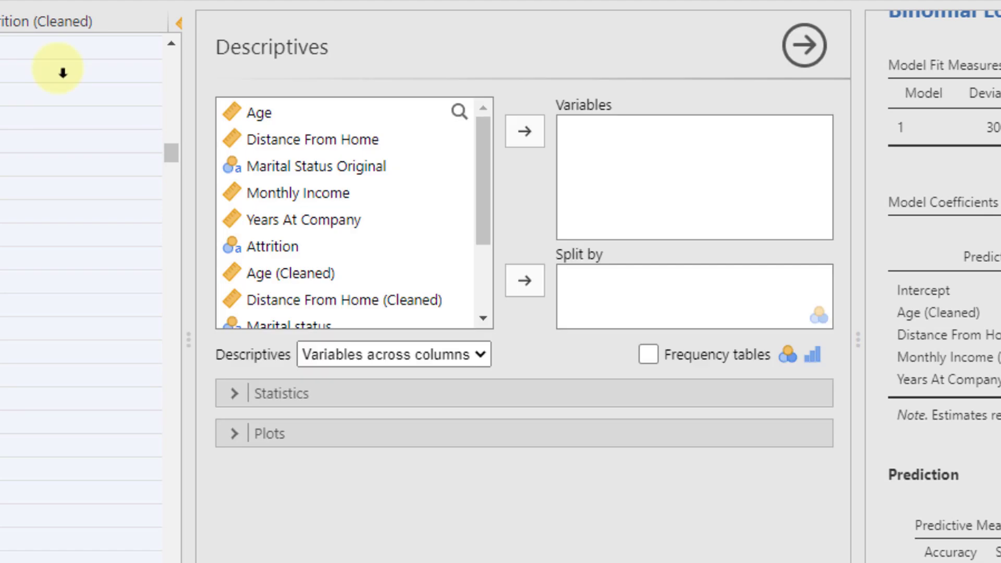
# - Add Cook's distance to Descriptives and untick Mean in the Statistics options
pyautogui.scroll(-3)
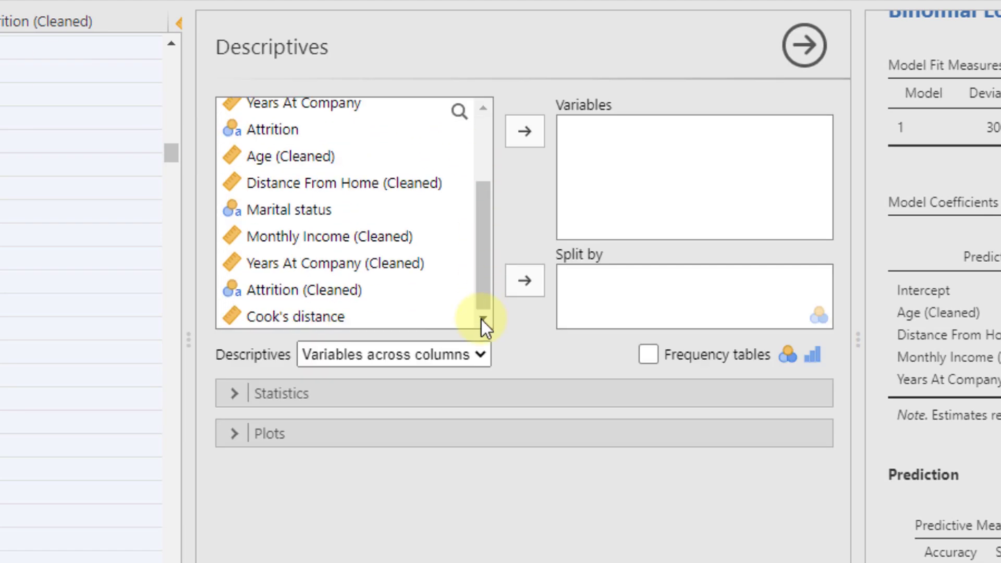
pyautogui.click(296, 316)
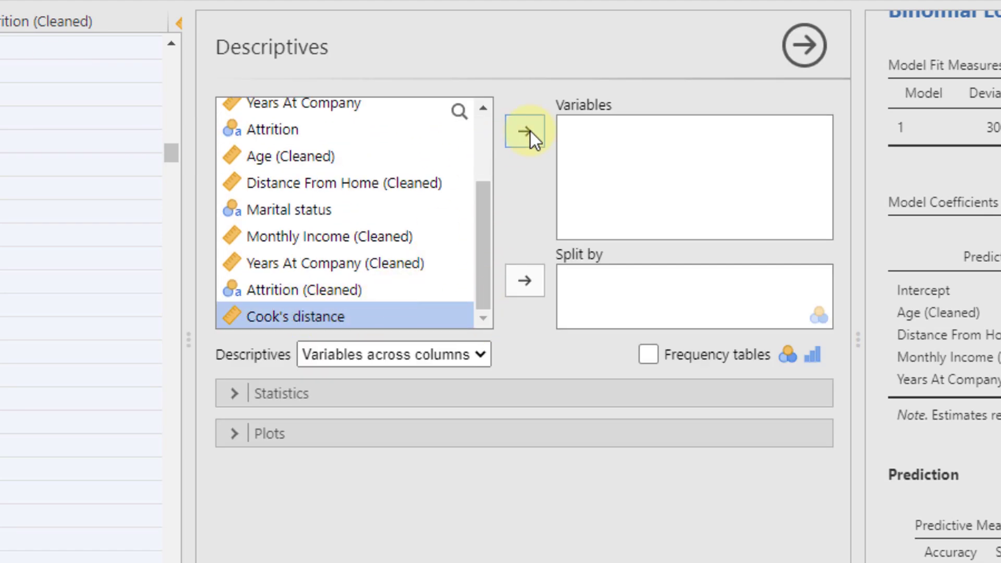
pyautogui.click(524, 131)
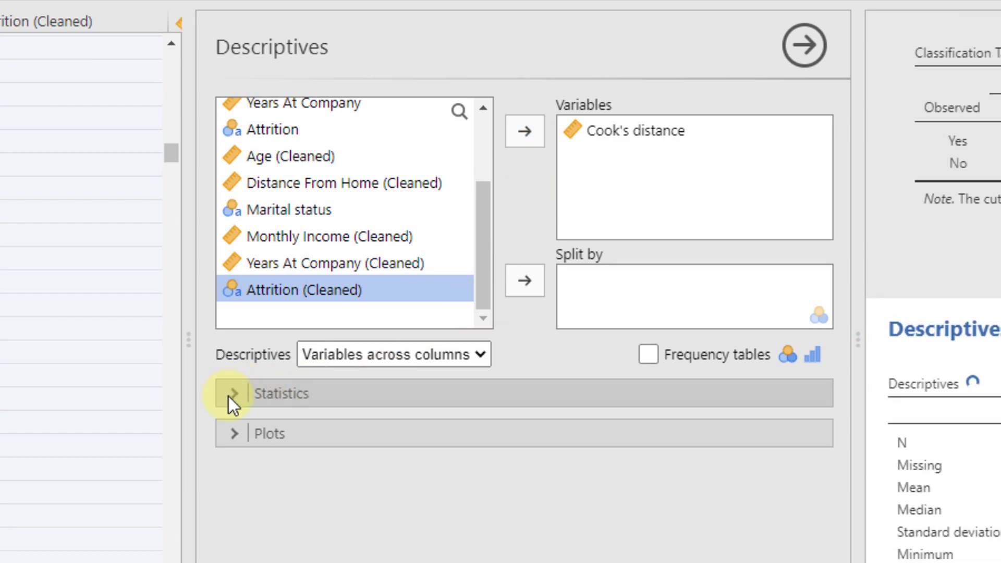
pyautogui.click(233, 394)
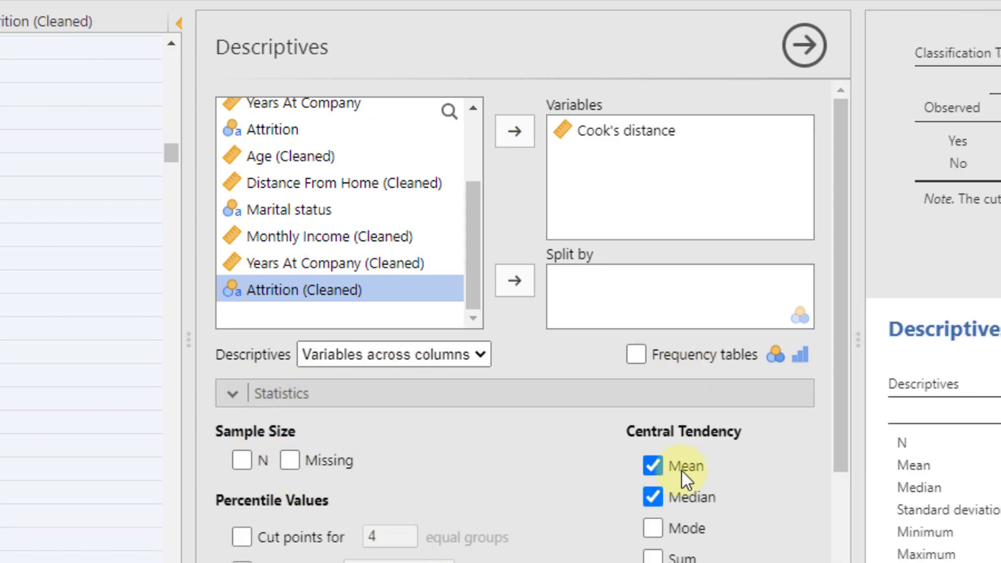
pyautogui.click(652, 498)
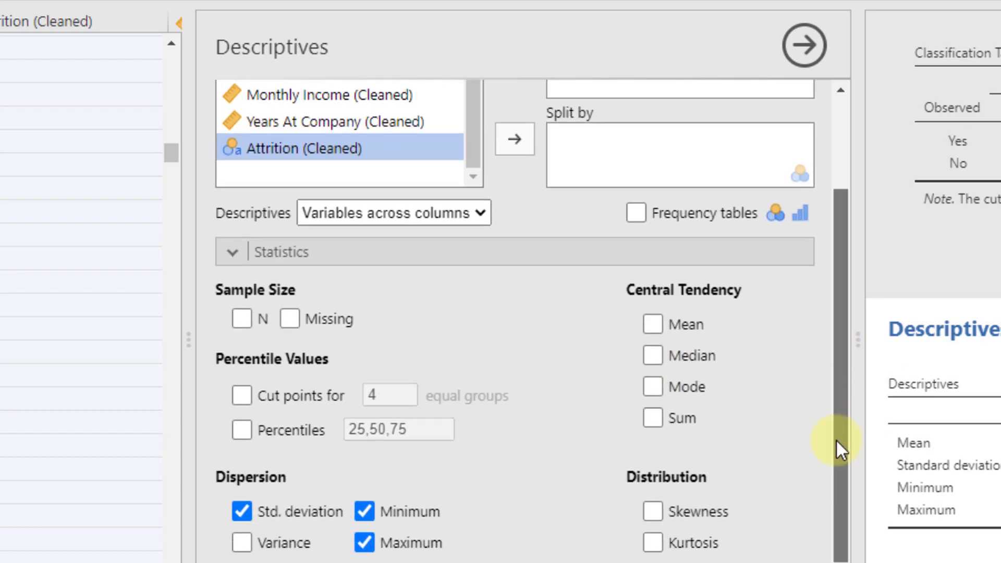
pyautogui.scroll(-3)
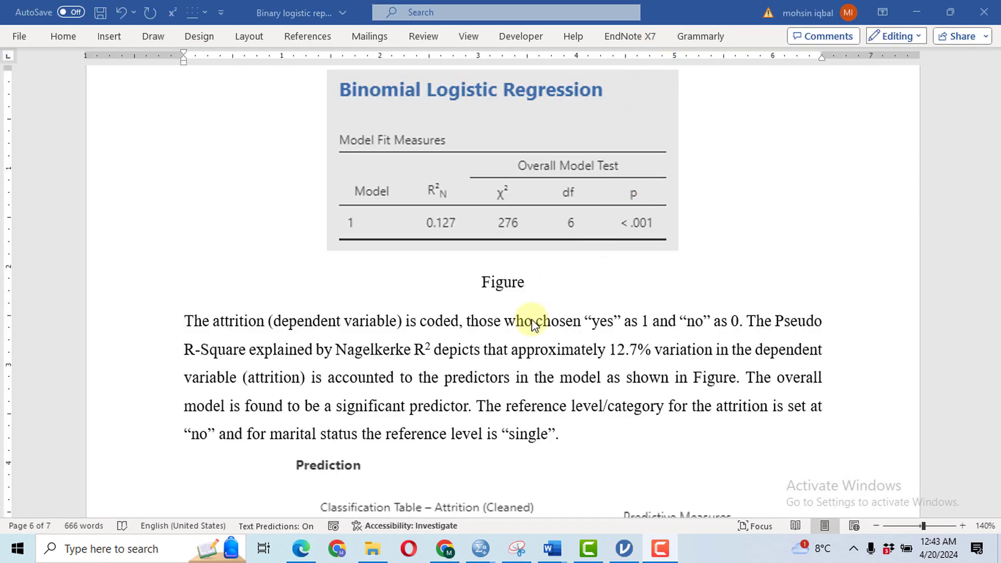
pyautogui.moveTo(440, 334)
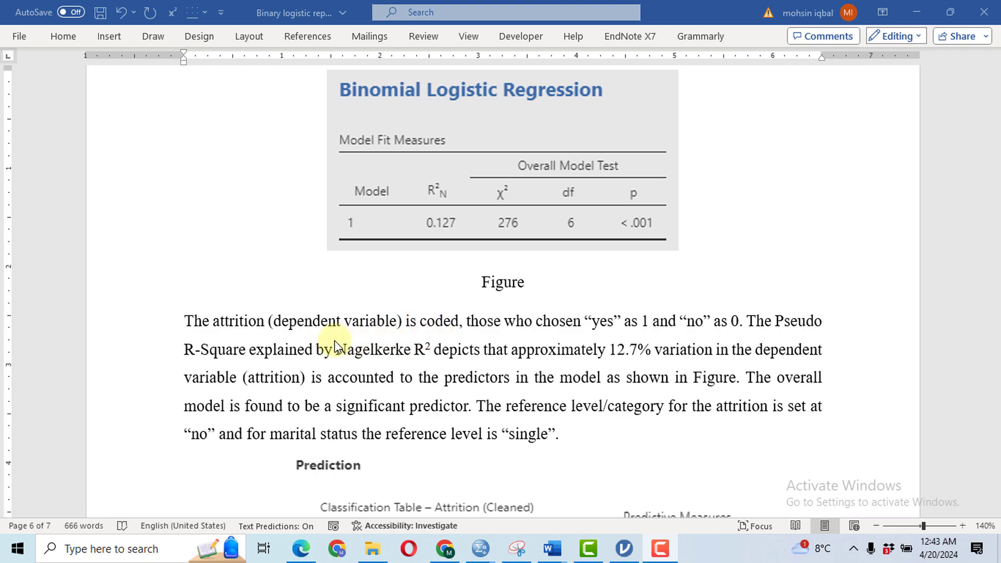
pyautogui.moveTo(254, 336)
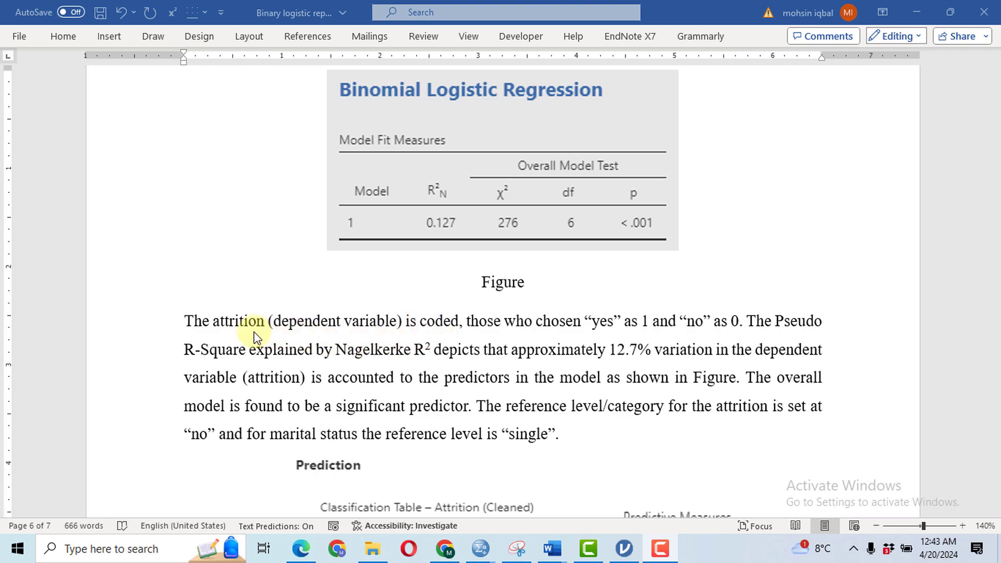
pyautogui.moveTo(643, 339)
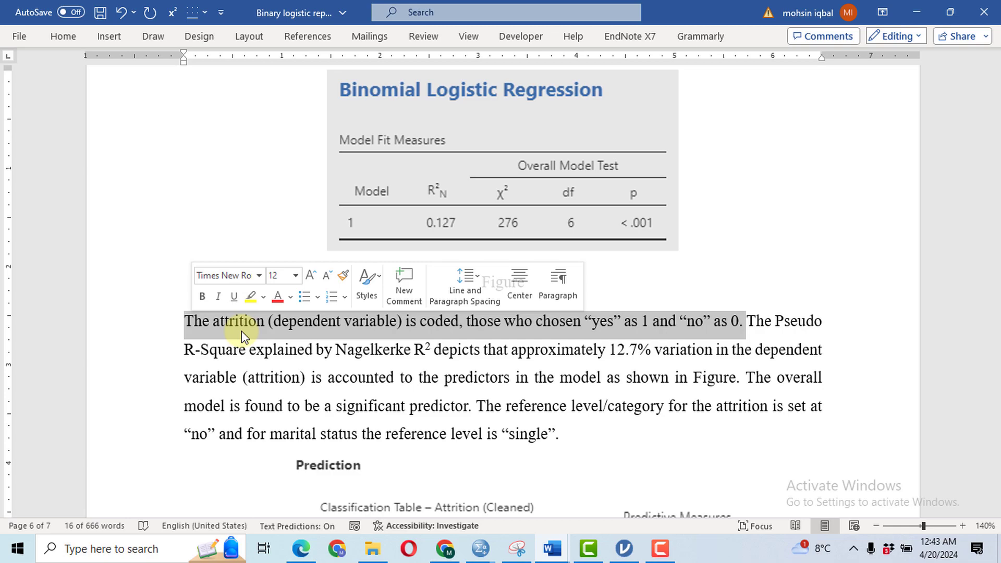
pyautogui.moveTo(378, 332)
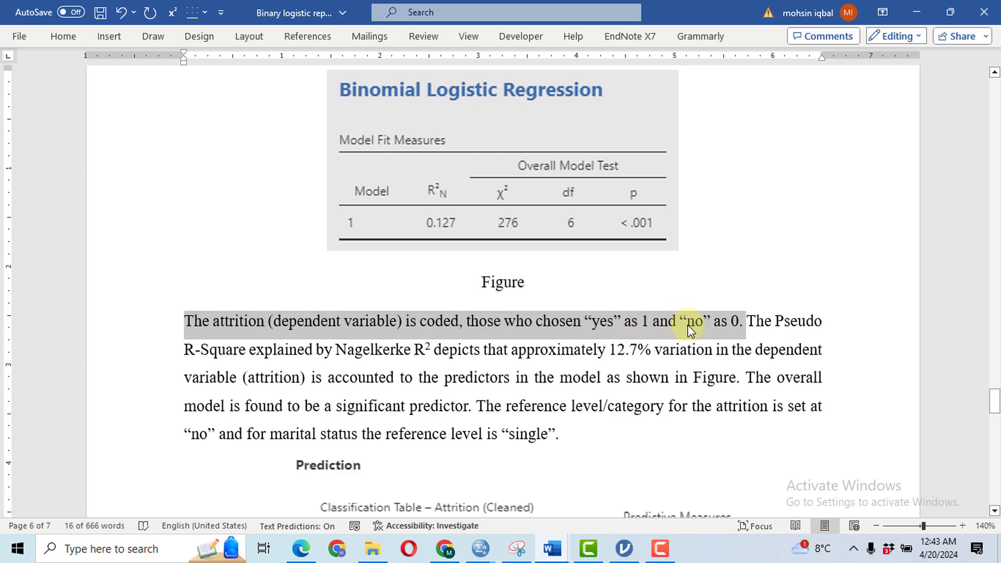
# - Scroll the Word report down to the odds ratio coefficients table
pyautogui.scroll(-3)
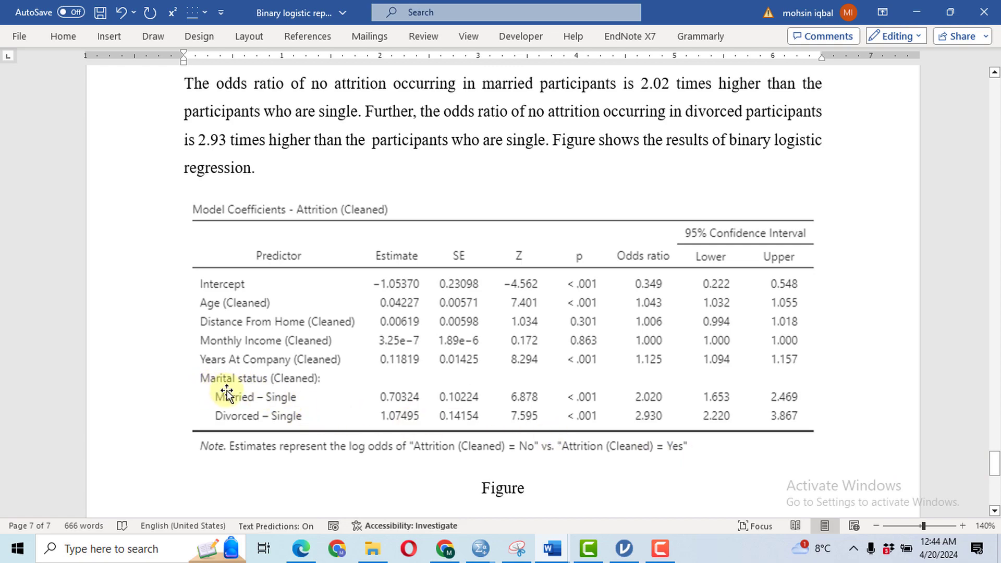
pyautogui.moveTo(198, 379)
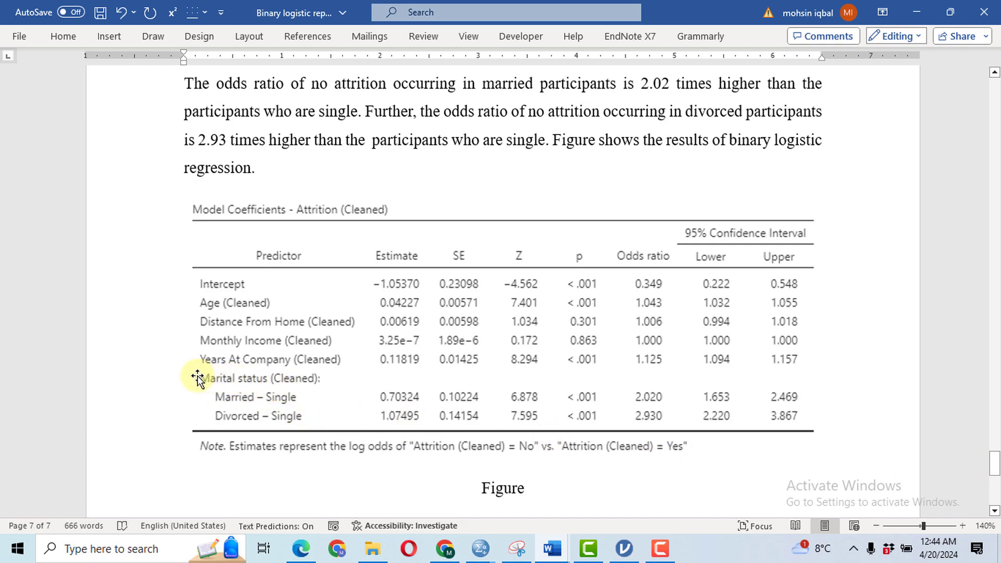
pyautogui.moveTo(197, 420)
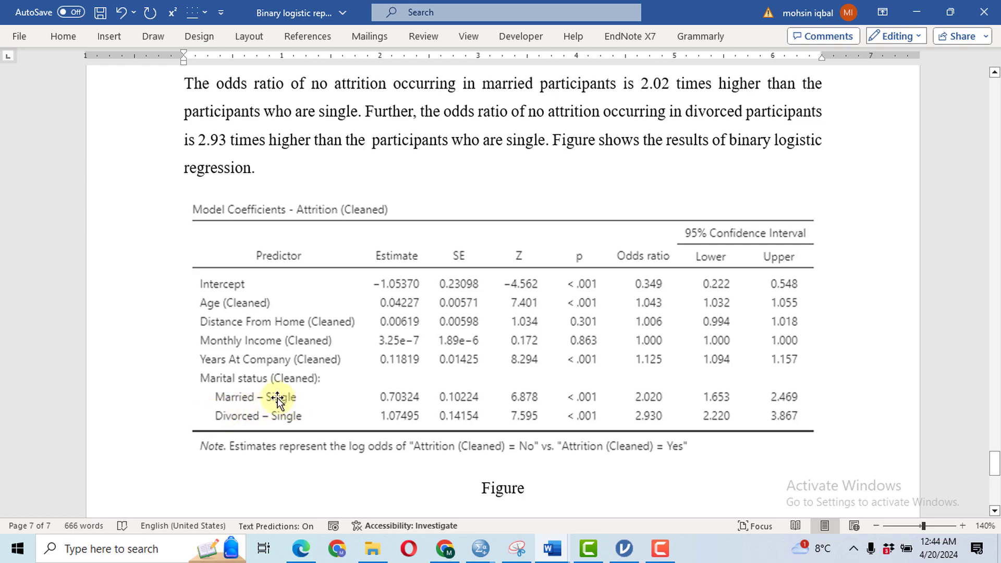
pyautogui.moveTo(241, 429)
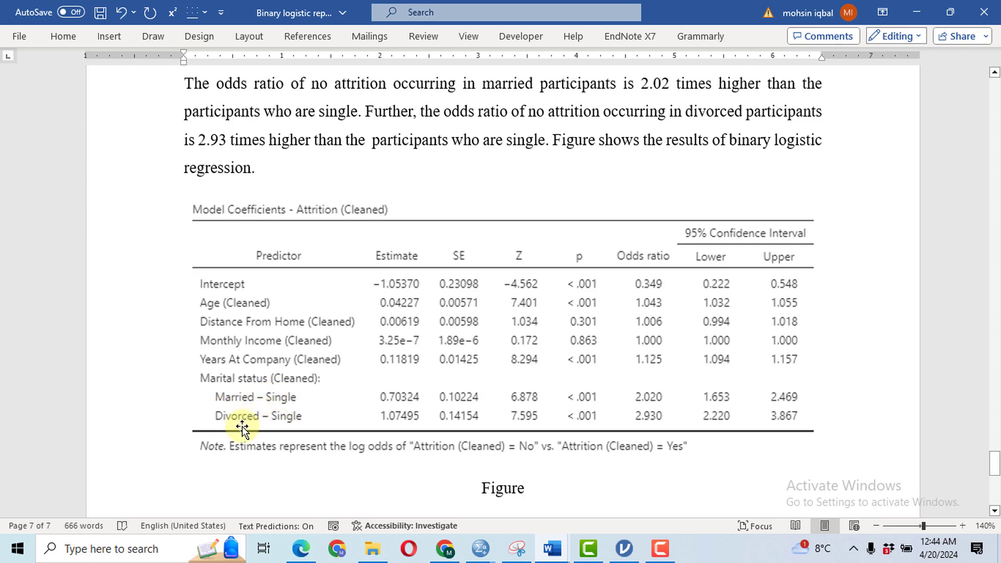
pyautogui.moveTo(220, 388)
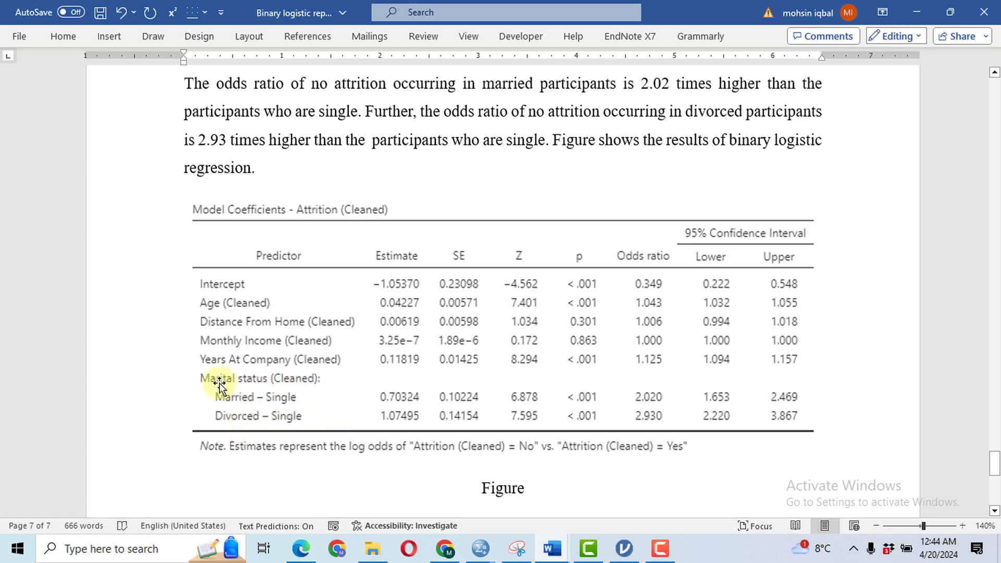
pyautogui.moveTo(202, 397)
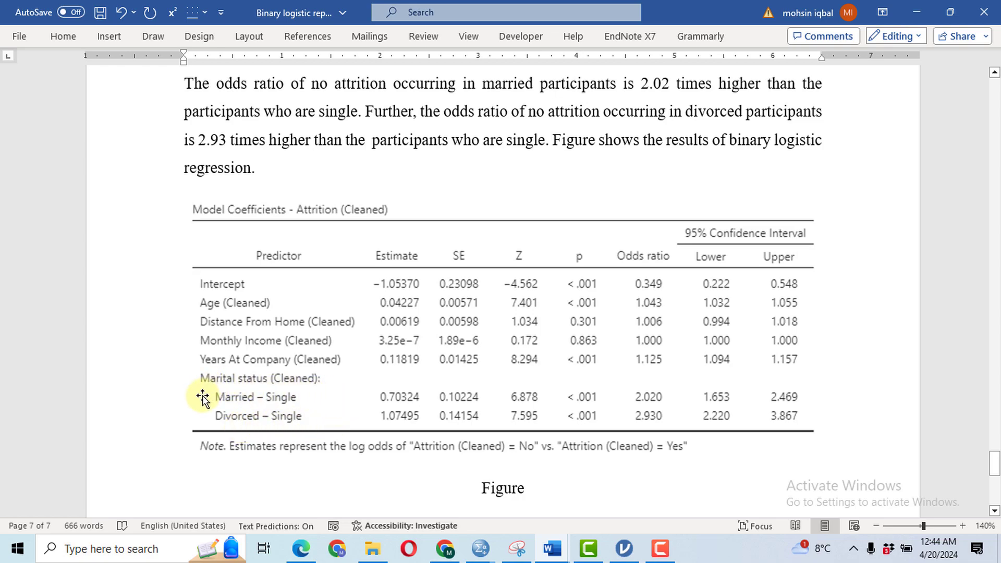
pyautogui.moveTo(681, 388)
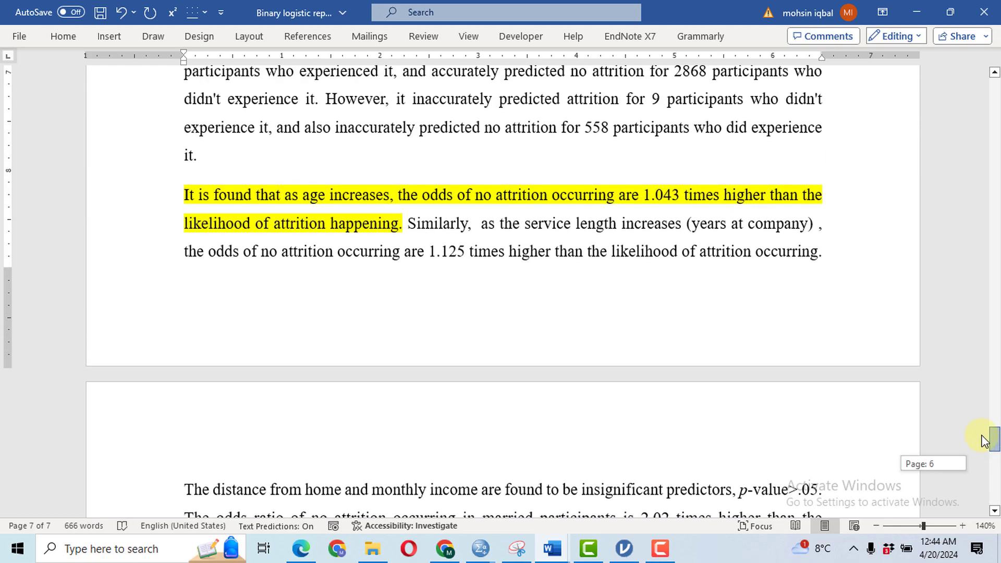
pyautogui.scroll(-3)
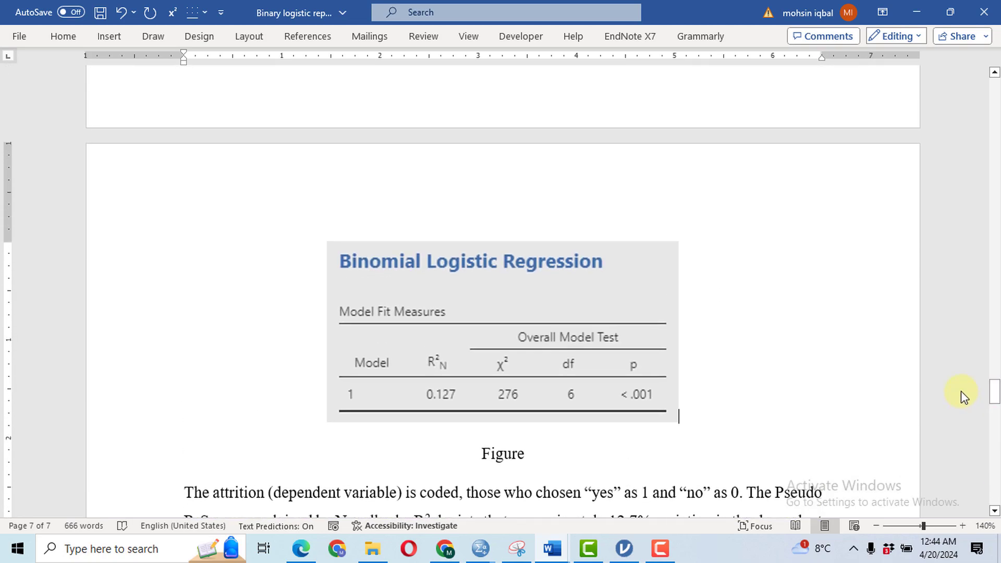